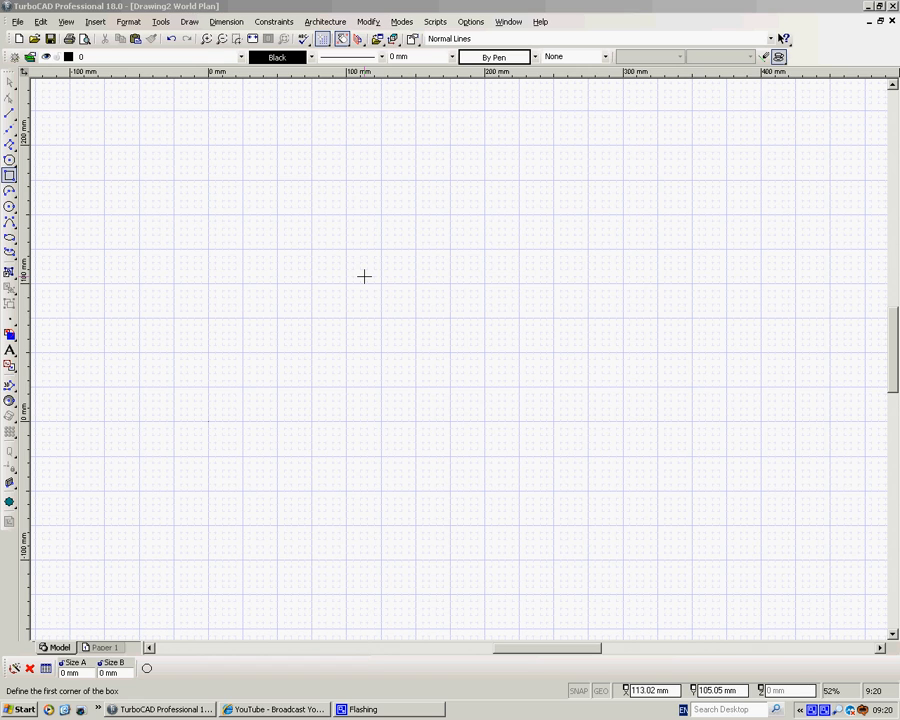
mouse_move(92, 184)
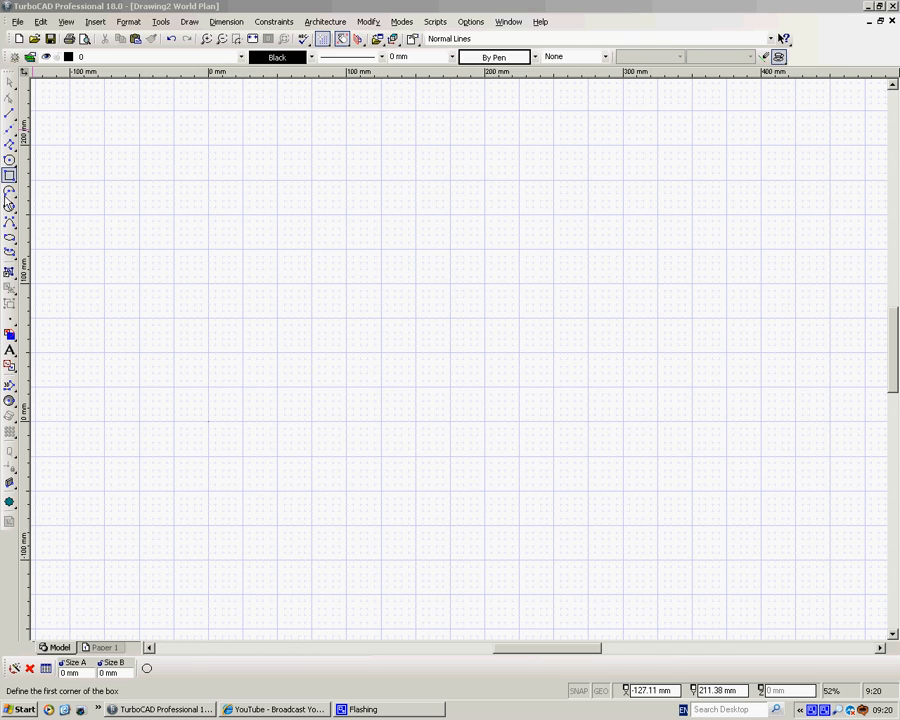
mouse_move(16, 500)
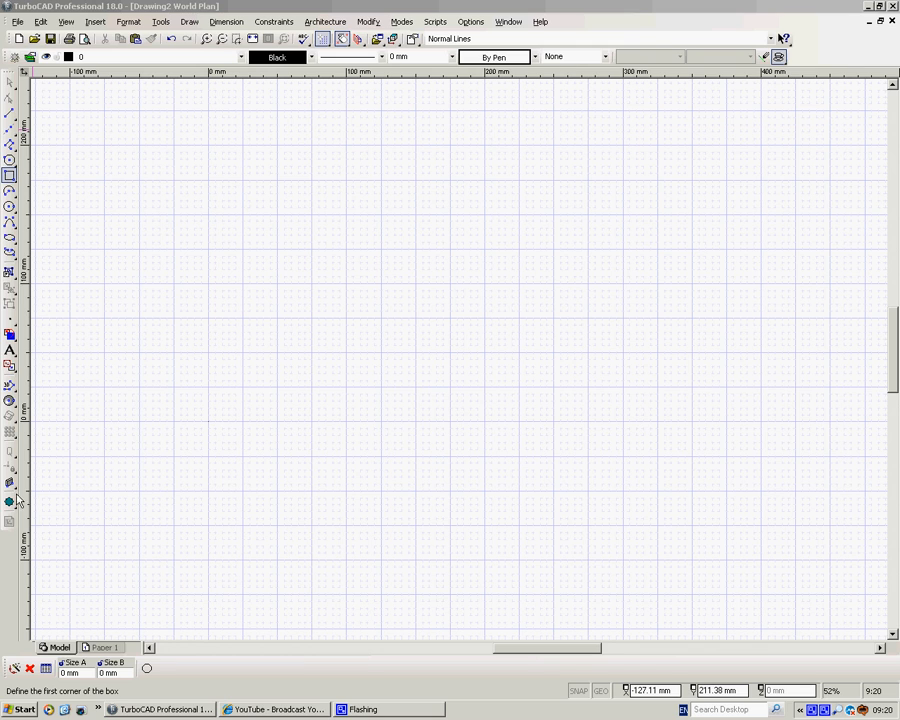
mouse_move(18, 468)
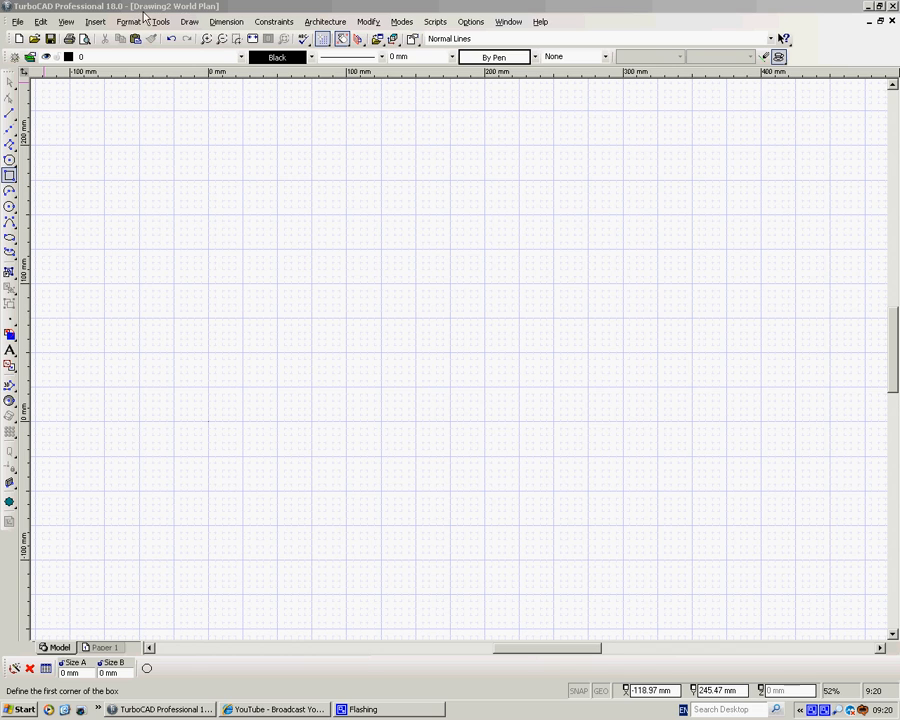
mouse_move(586, 62)
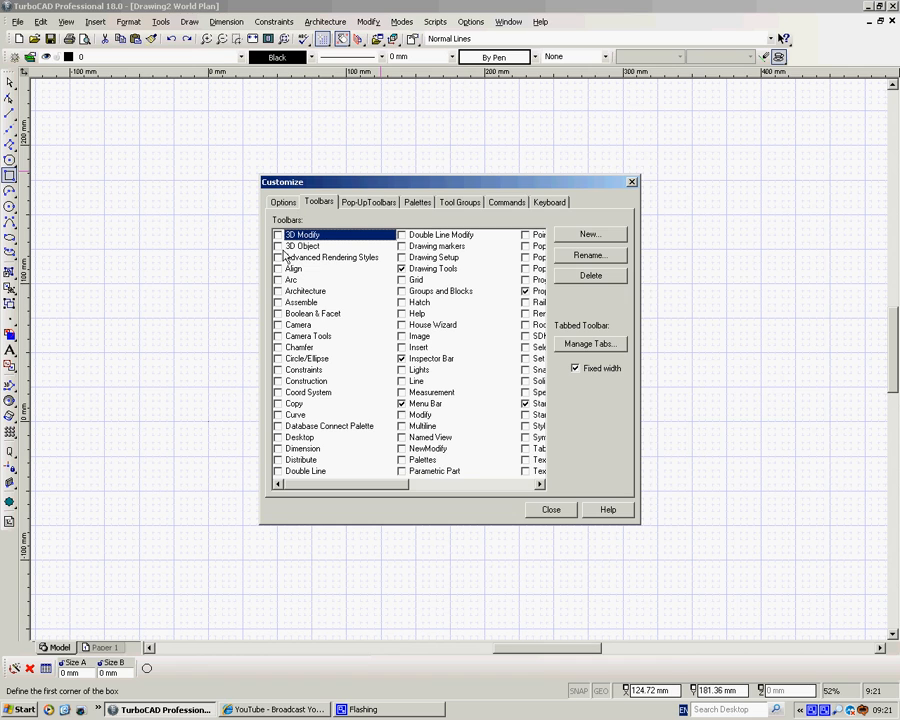
mouse_move(280, 408)
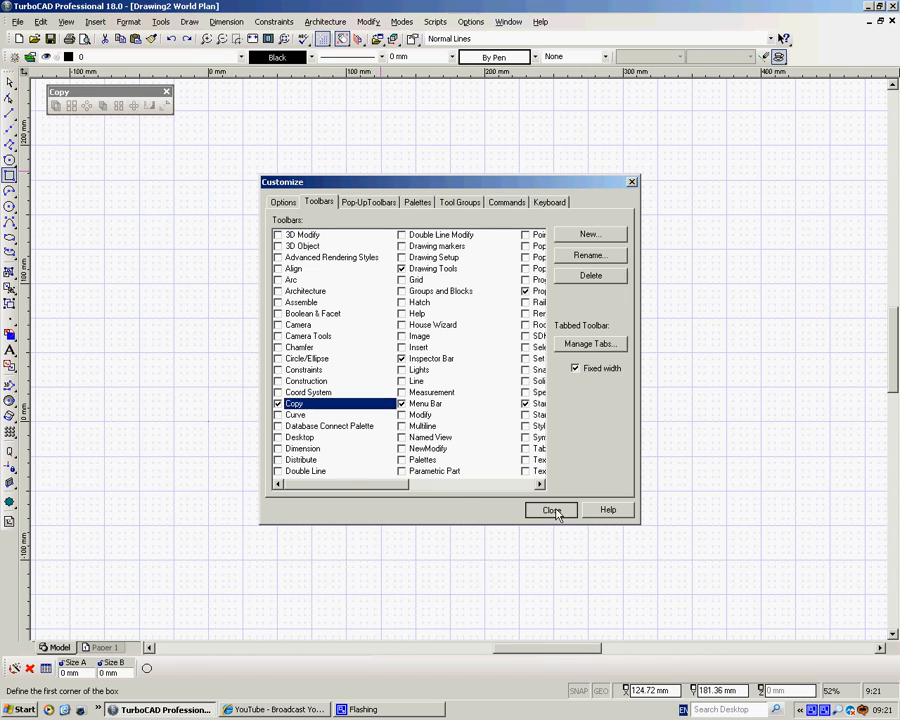
Close the Customize dialog, leaving the Copy toolbar floating over the drawing.
left_click(552, 510)
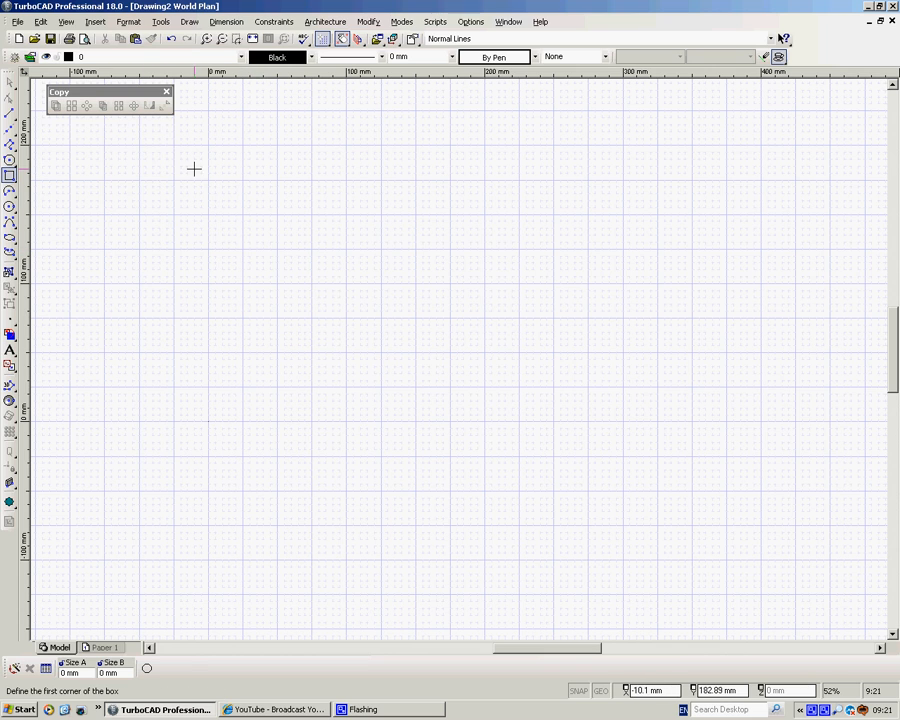
mouse_move(416, 248)
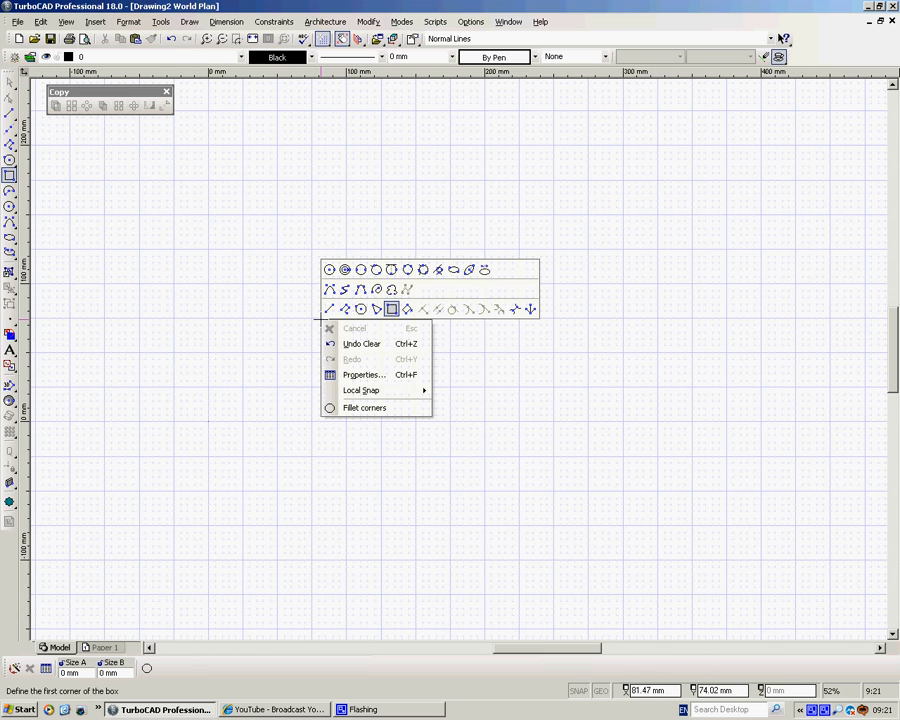
mouse_move(484, 270)
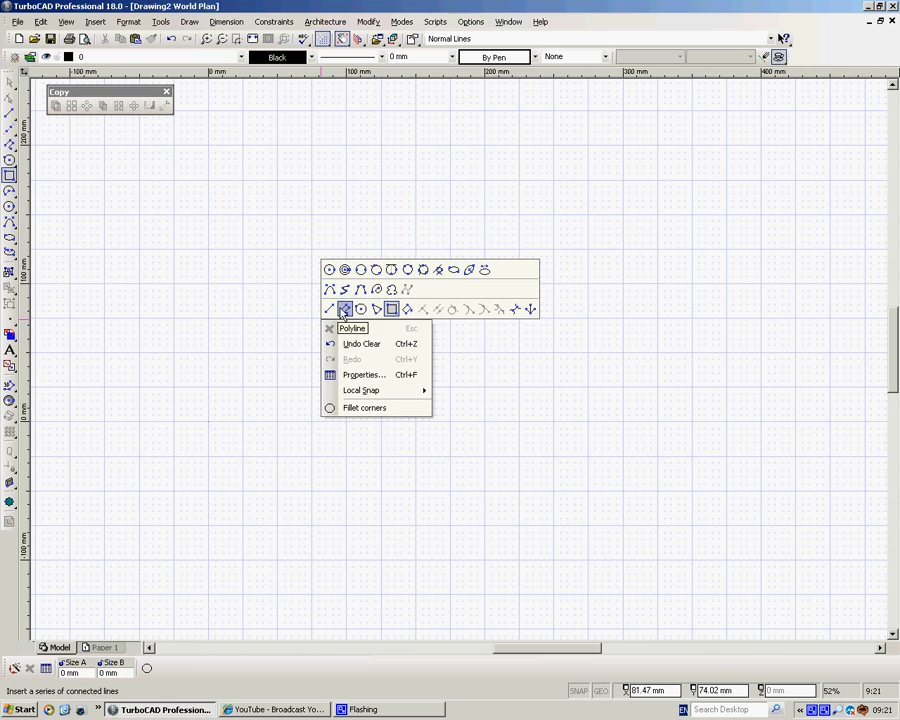
mouse_move(450, 308)
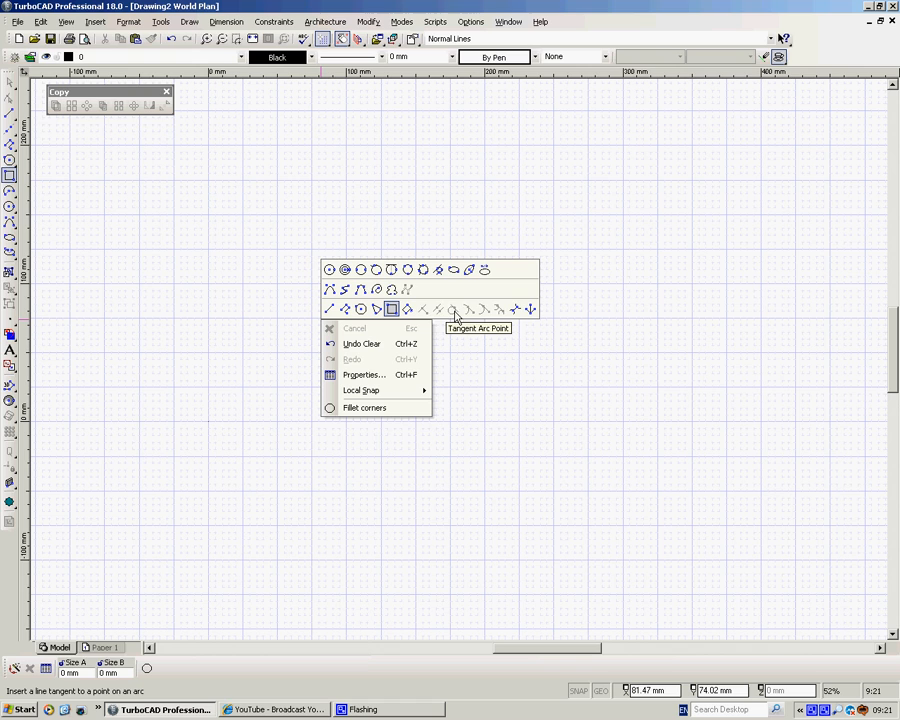
mouse_move(436, 308)
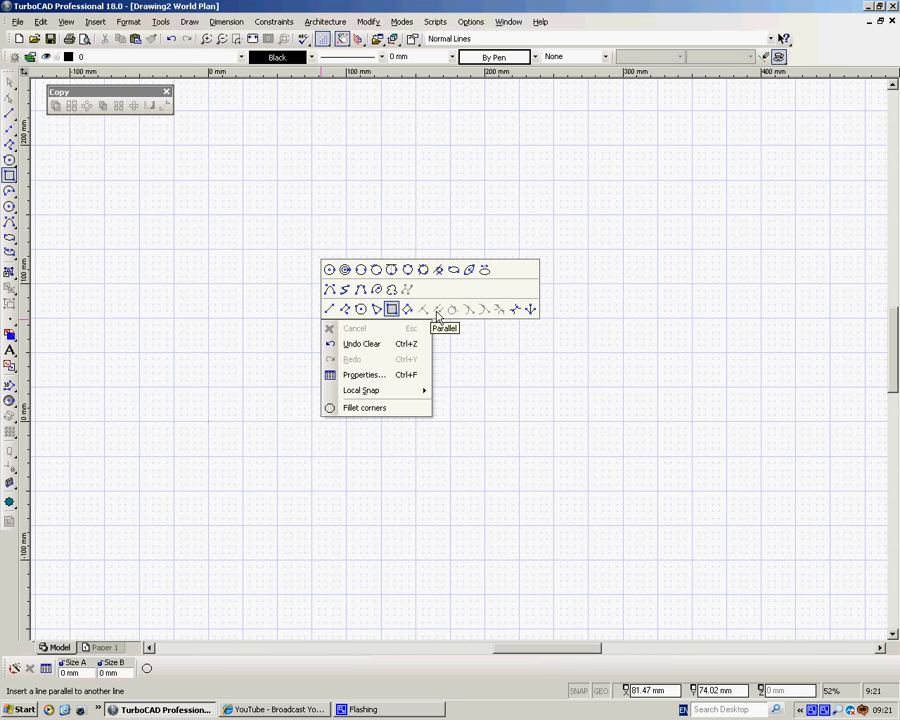
mouse_move(468, 308)
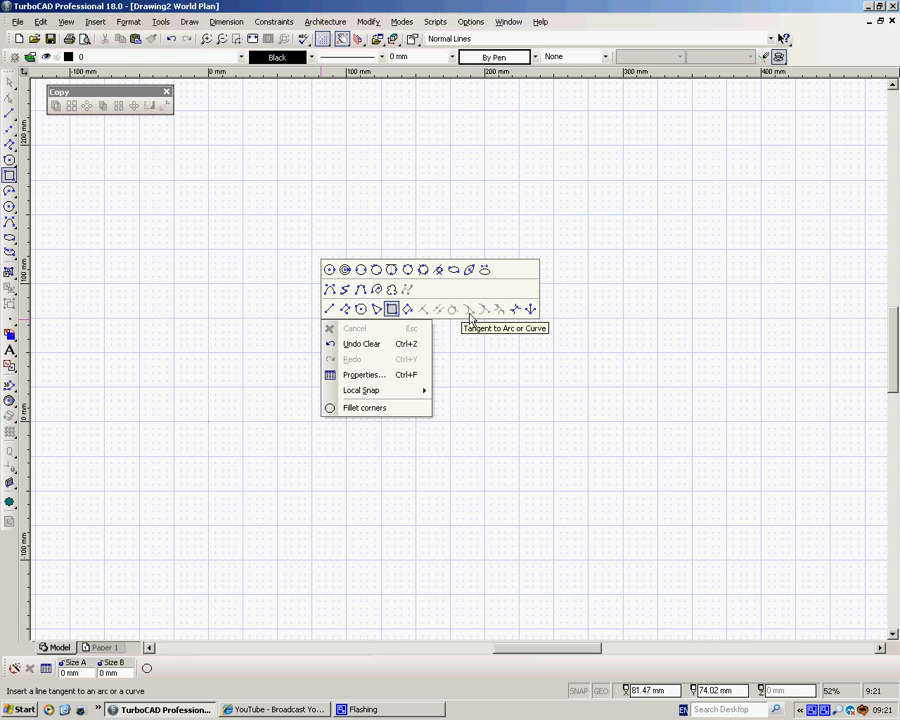
mouse_move(428, 270)
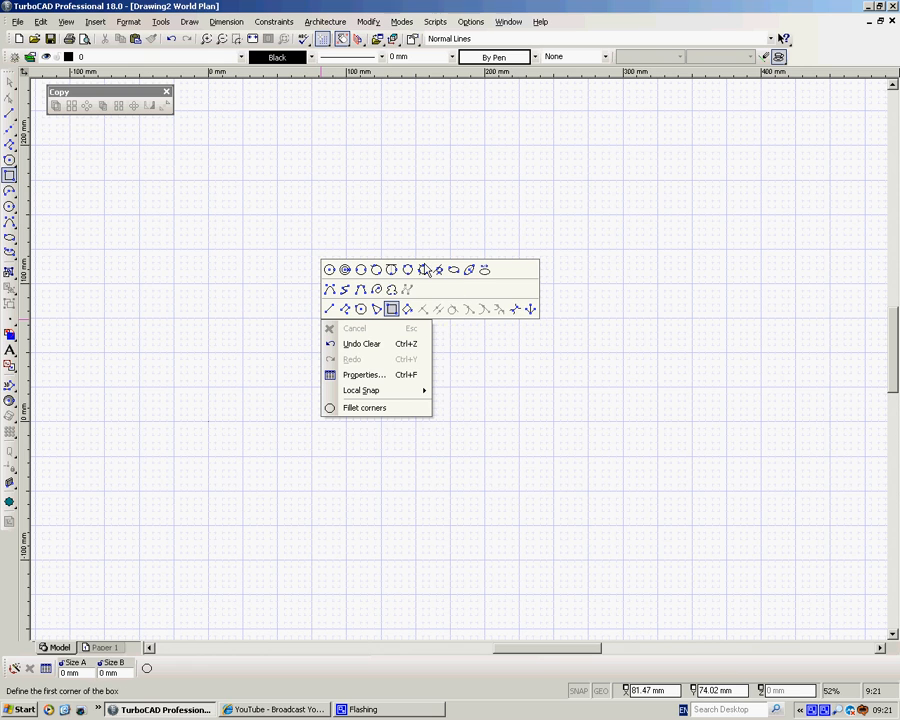
mouse_move(256, 202)
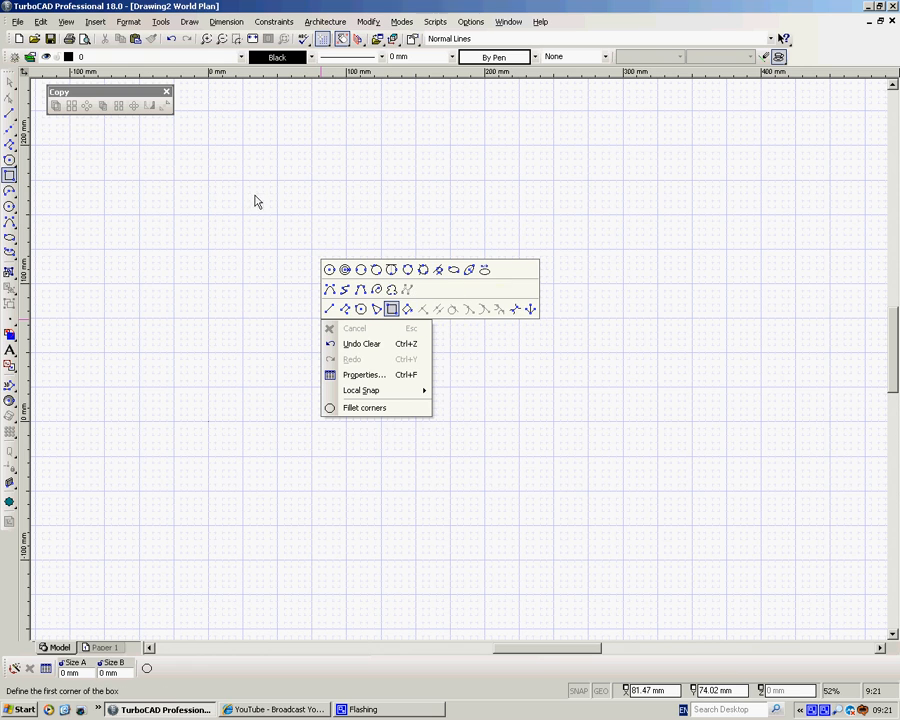
Untick Curve on the Pop-Up Toolbars page of Tools > Customize and close the dialog.
left_click(160, 20)
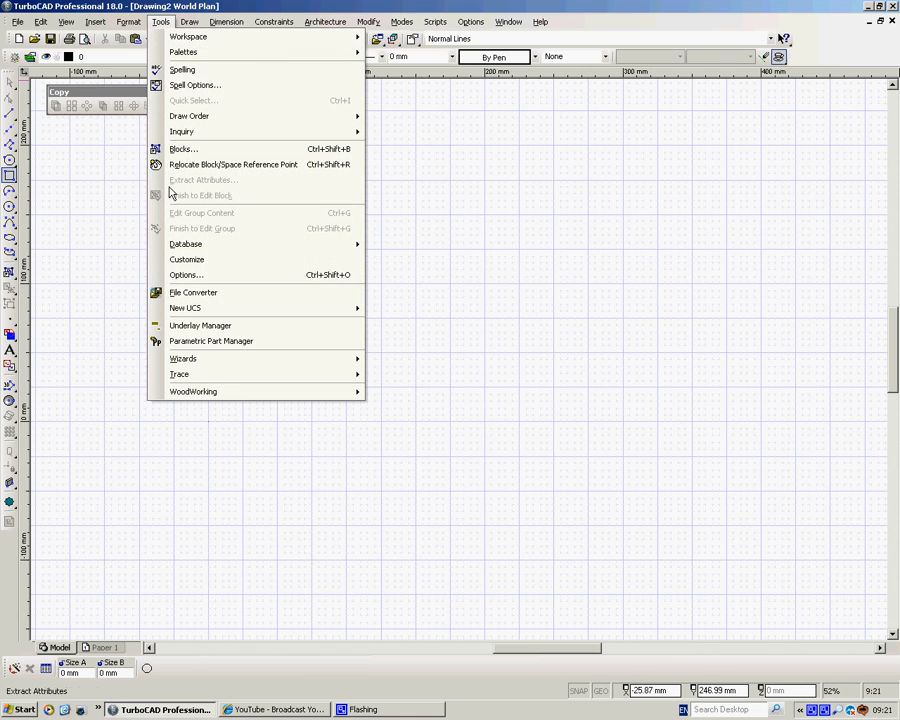
left_click(188, 260)
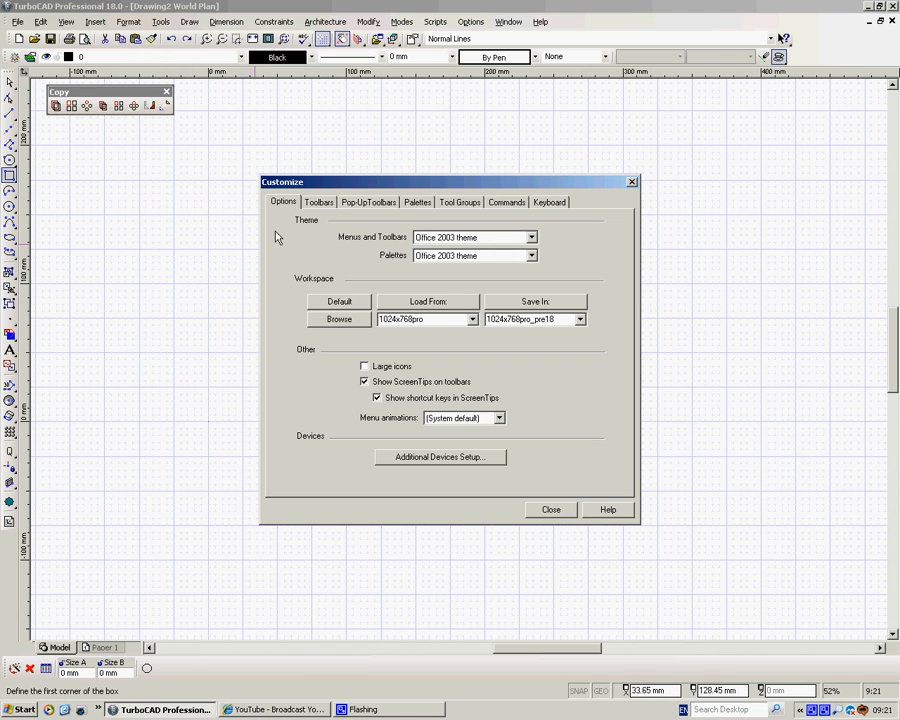
left_click(368, 202)
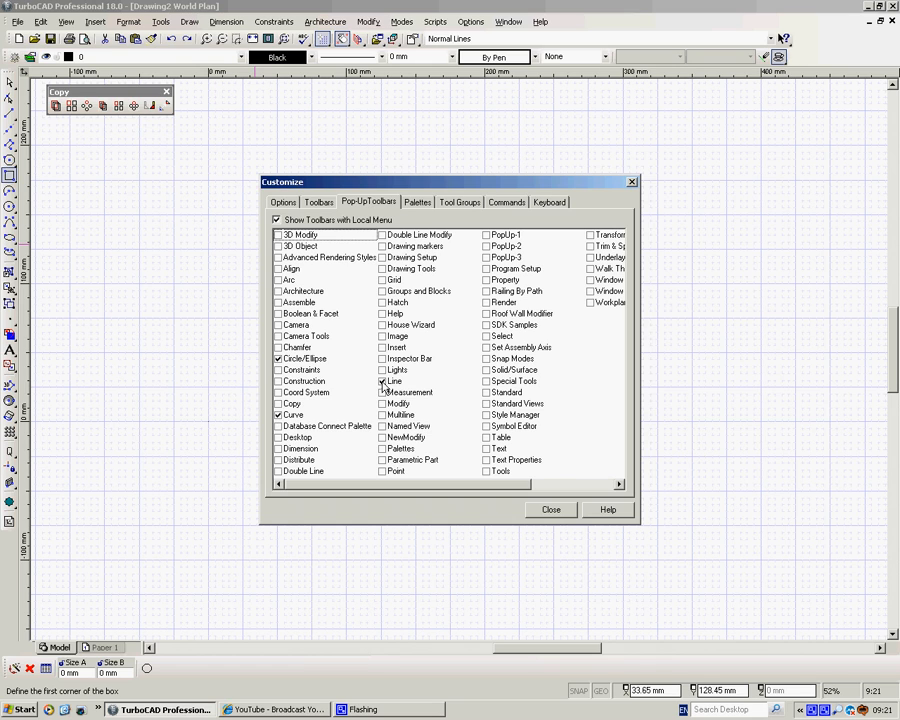
mouse_move(362, 396)
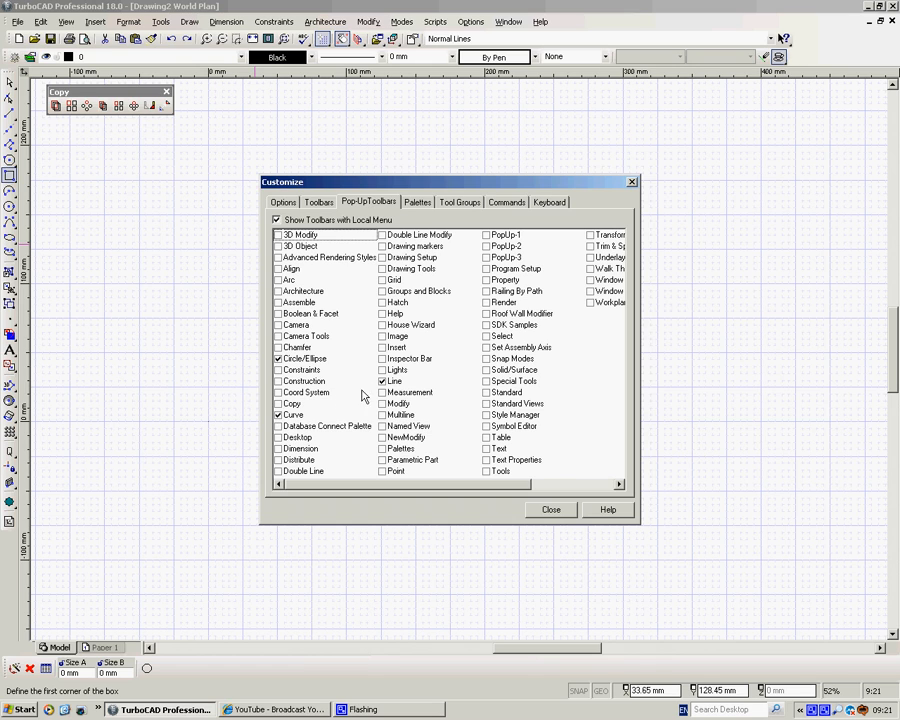
left_click(292, 414)
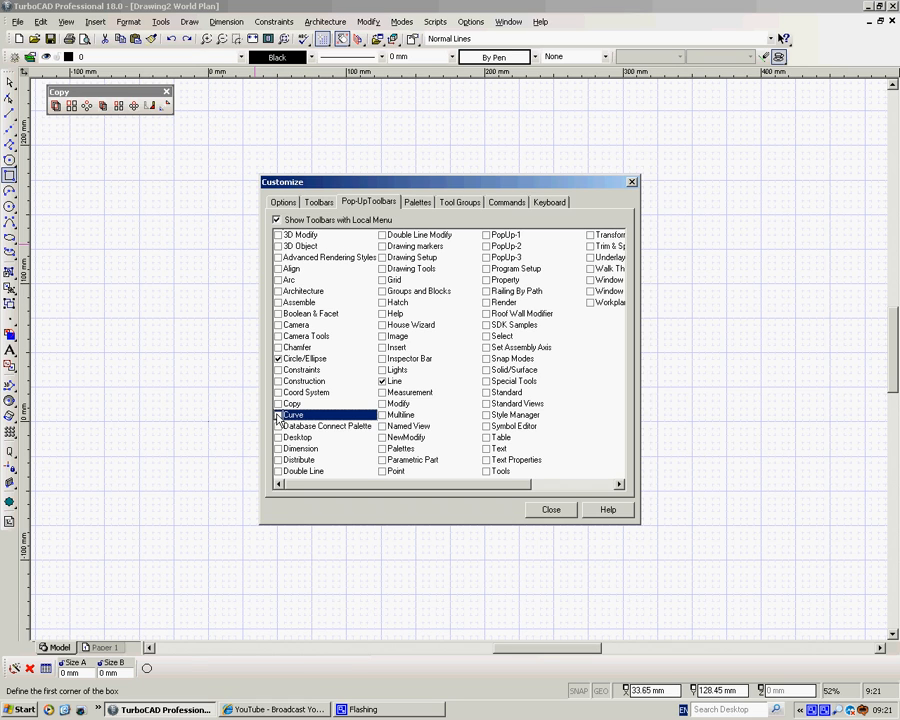
left_click(552, 510)
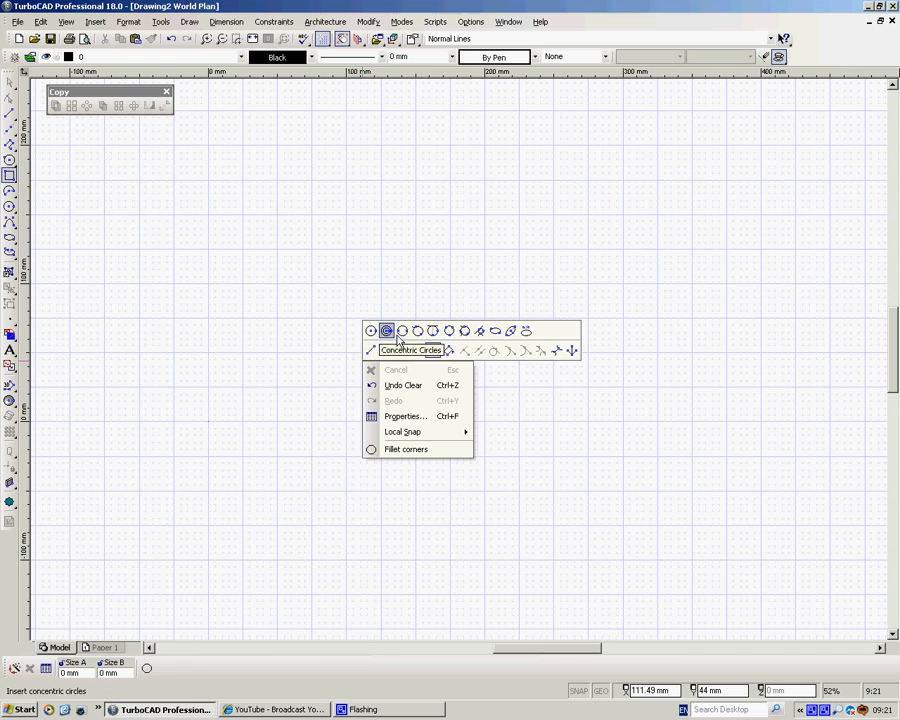
mouse_move(432, 350)
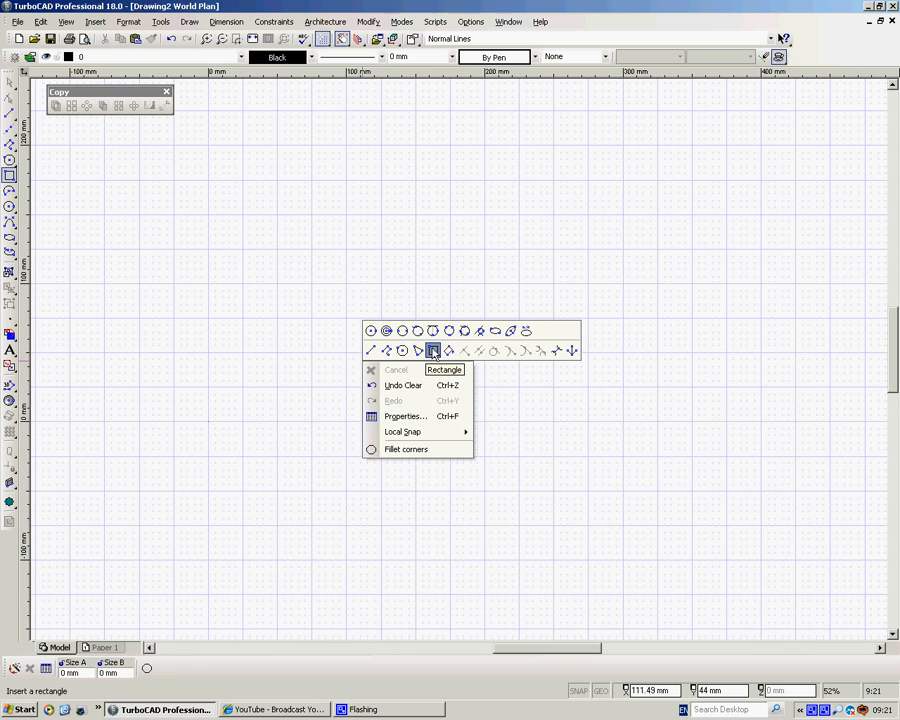
Draw a small rectangle near the upper left using the Rectangle tool from the pop-up palette.
left_click(432, 350)
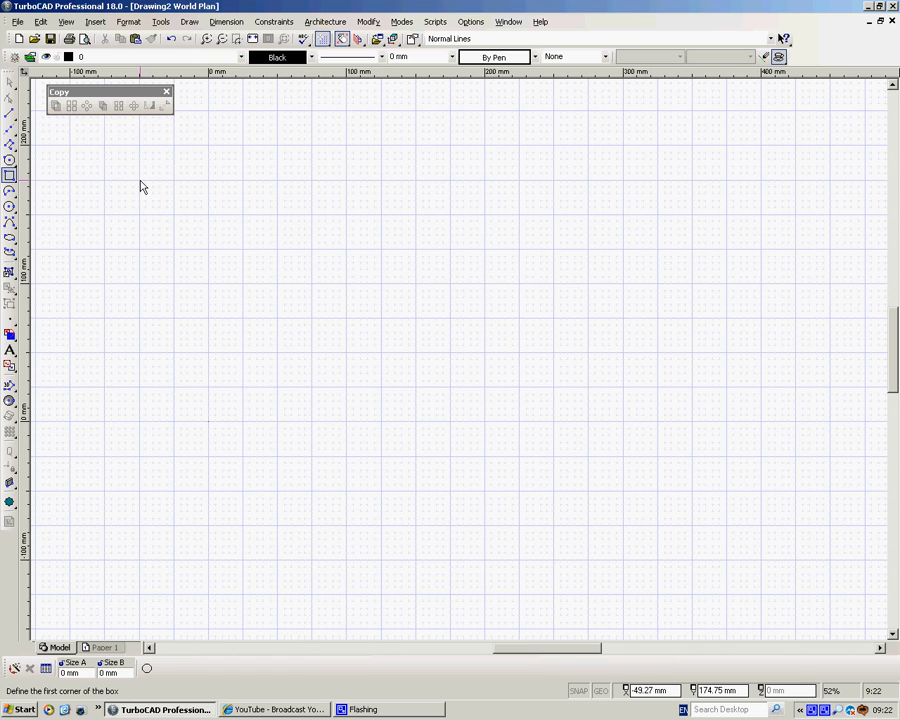
left_click_drag(140, 184, 208, 212)
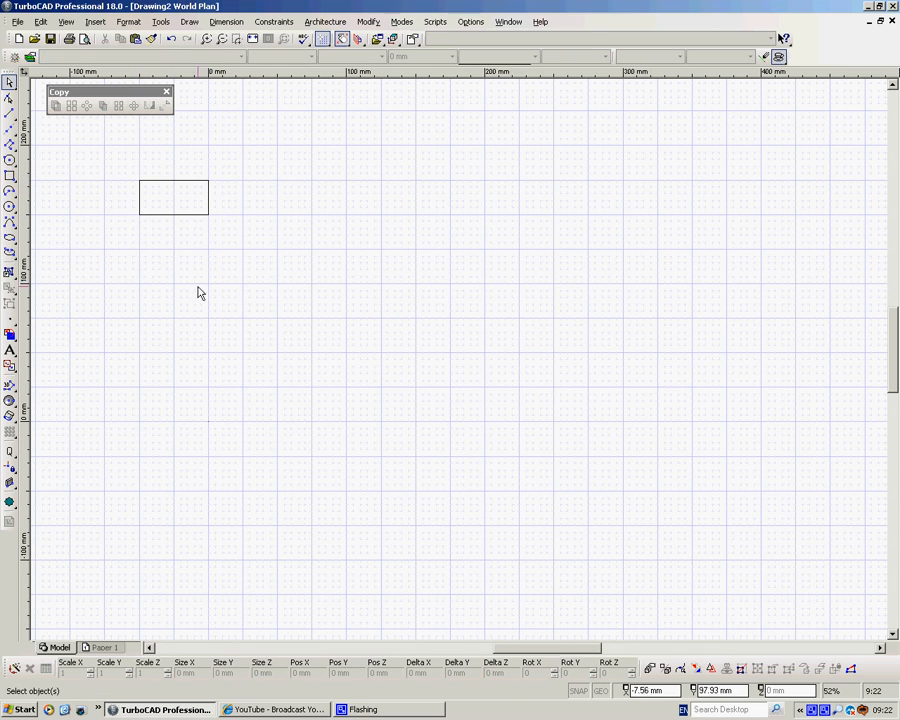
mouse_move(196, 188)
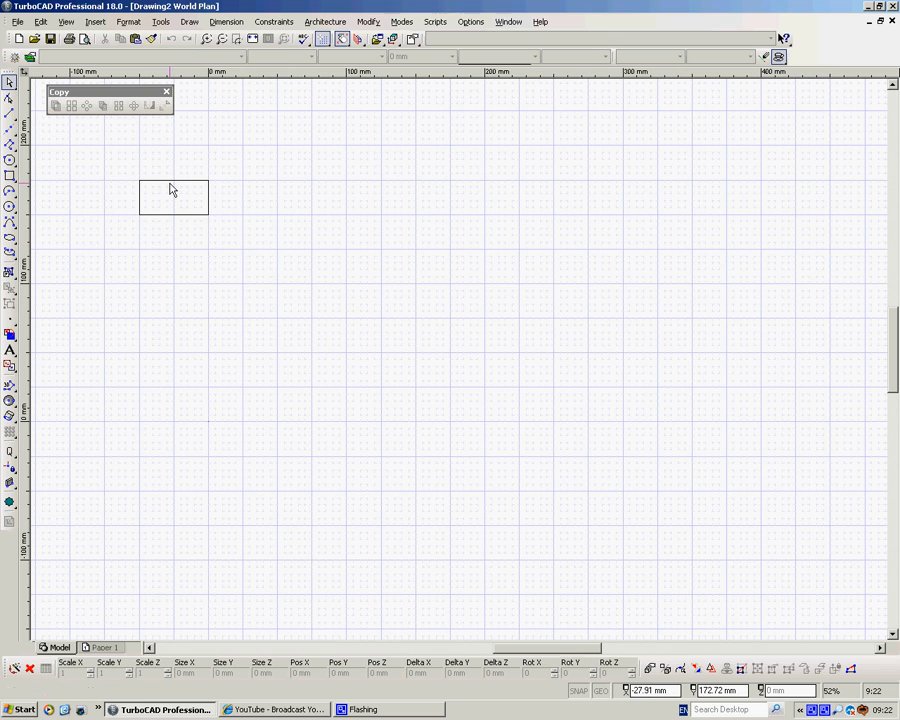
Linear-copy the selected rectangle with X step 75 and Y step 0 into a row of six.
left_click(172, 196)
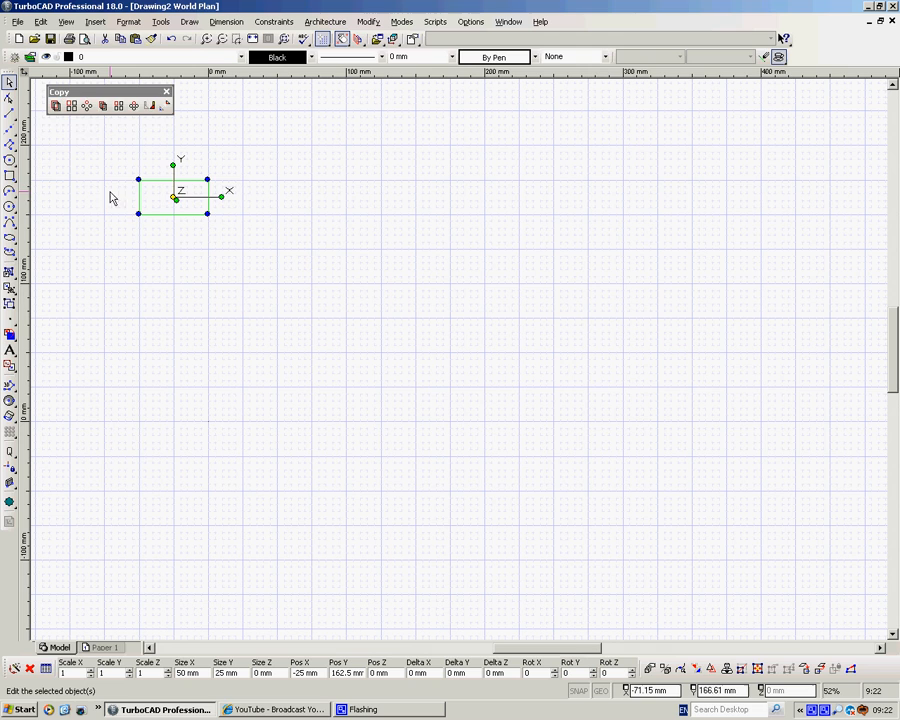
mouse_move(52, 166)
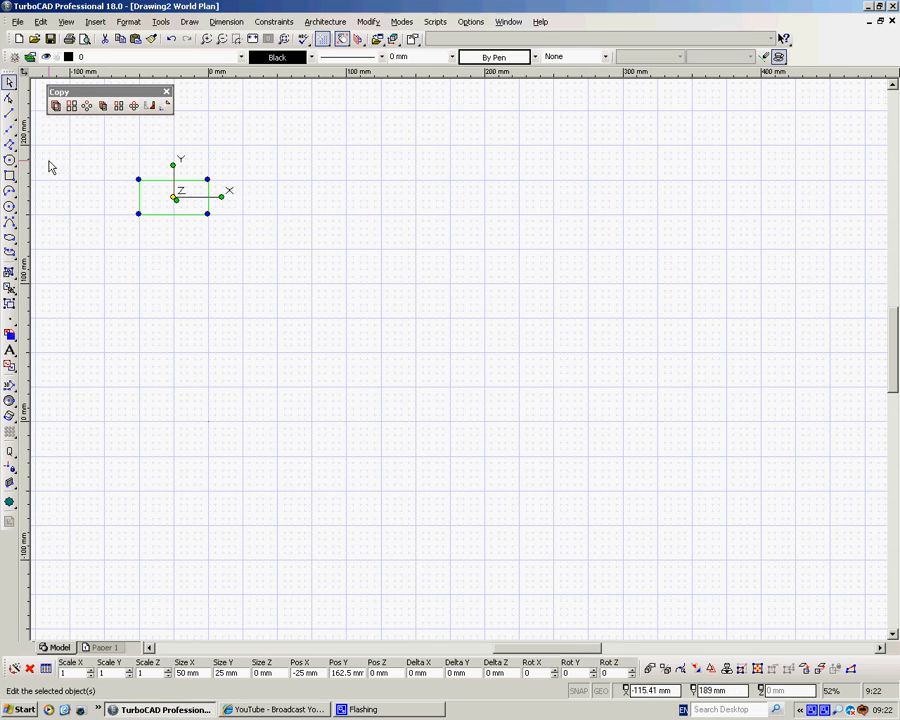
mouse_move(56, 106)
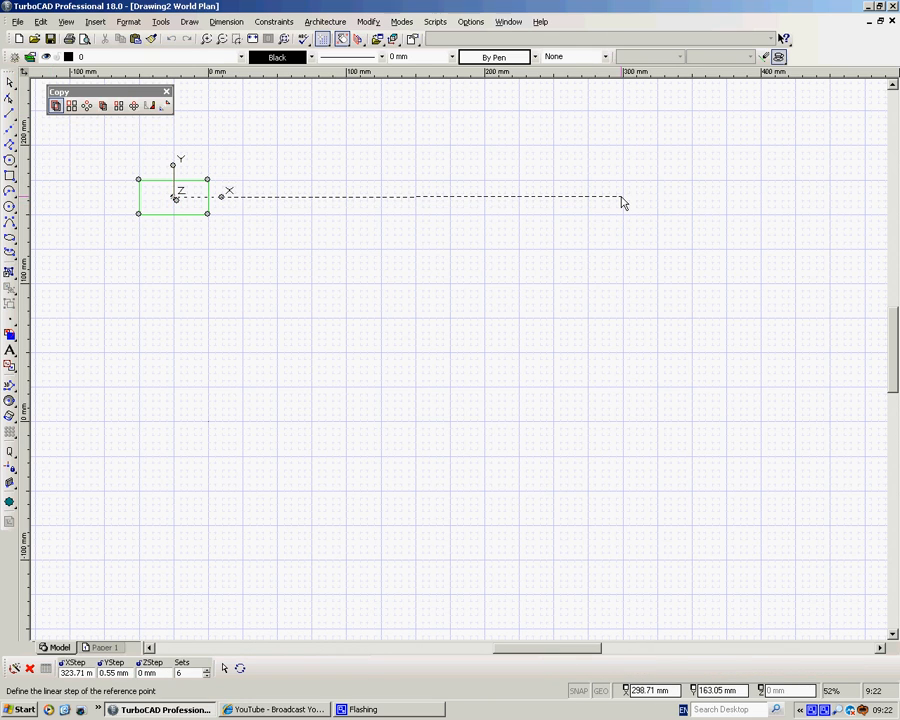
mouse_move(308, 204)
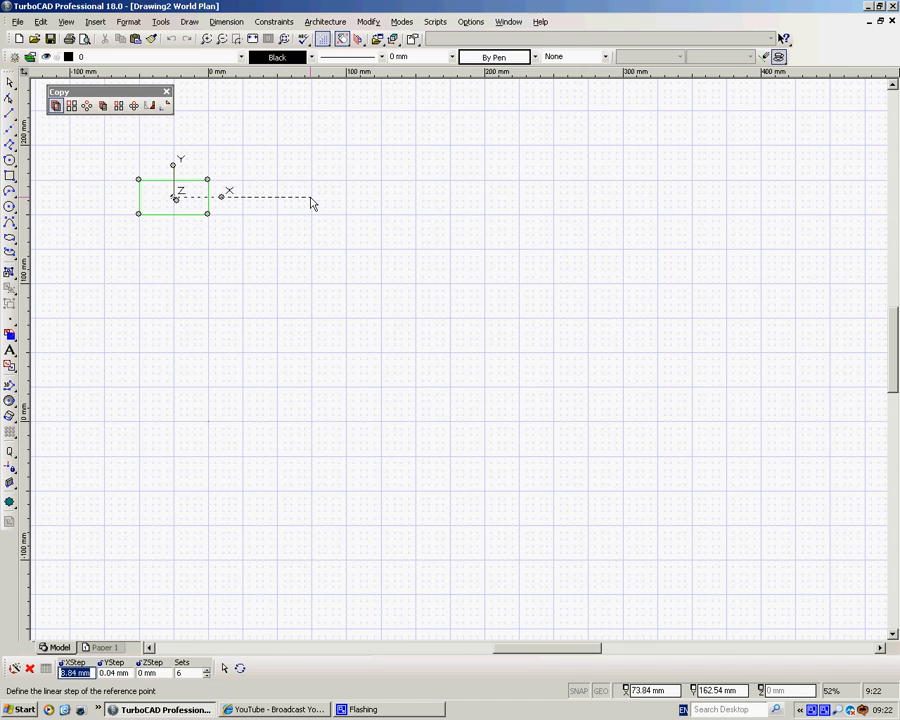
type("75")
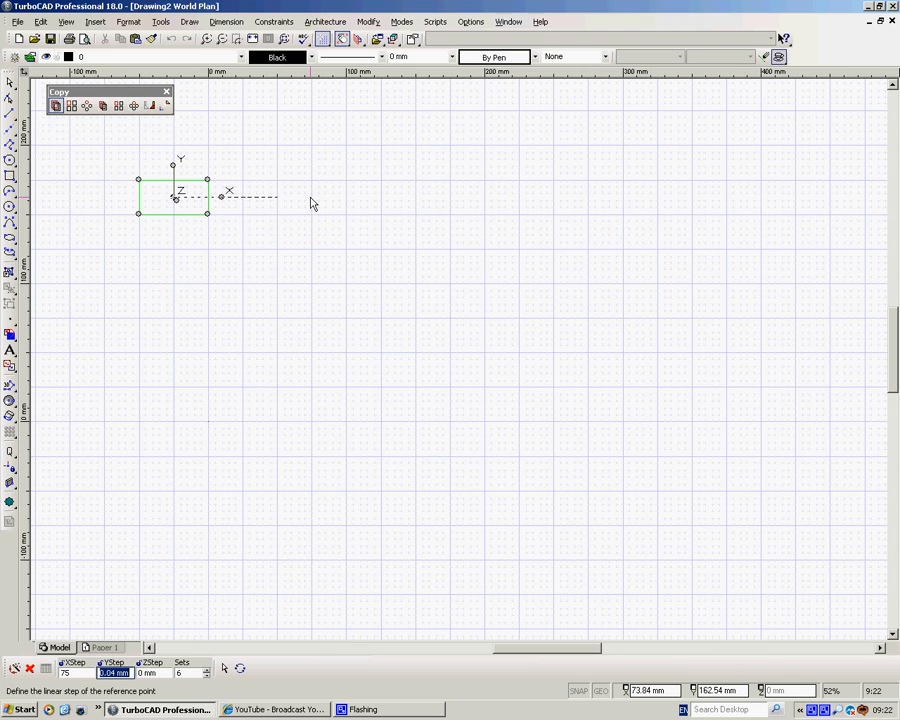
type("0")
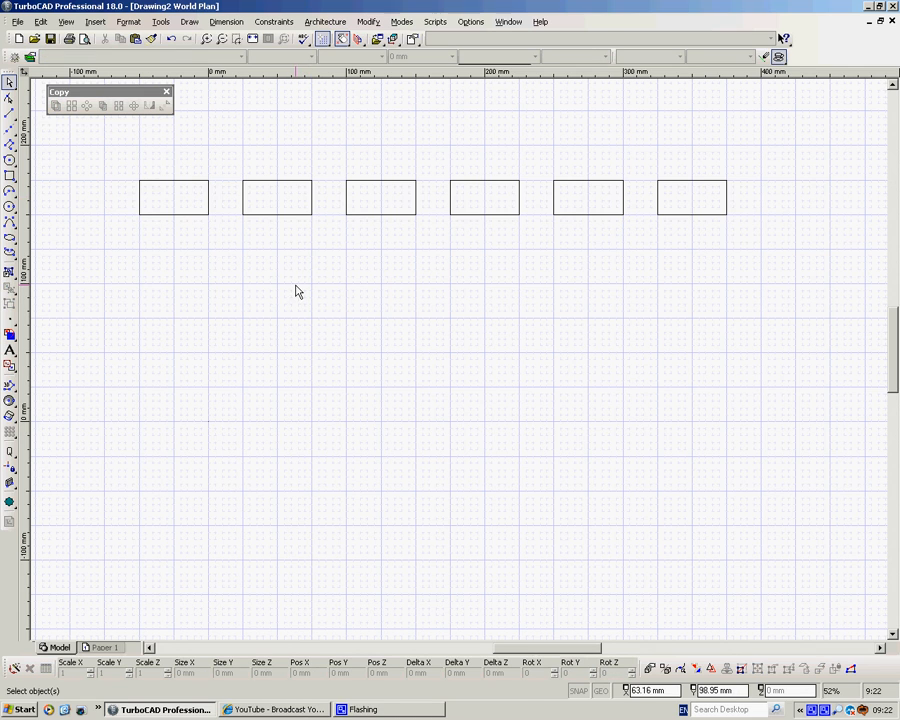
mouse_move(310, 204)
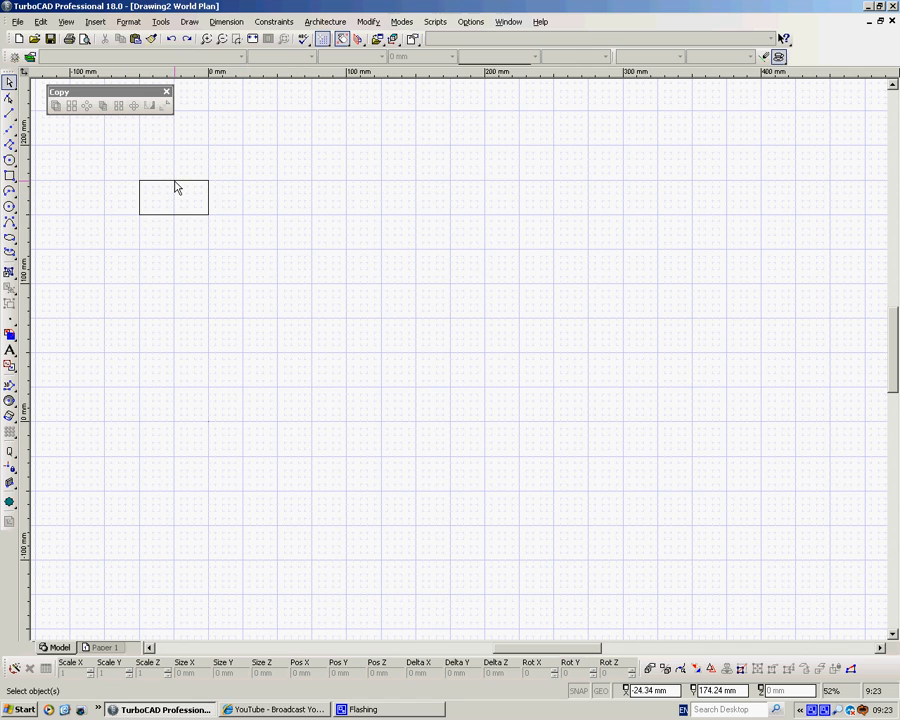
left_click(100, 106)
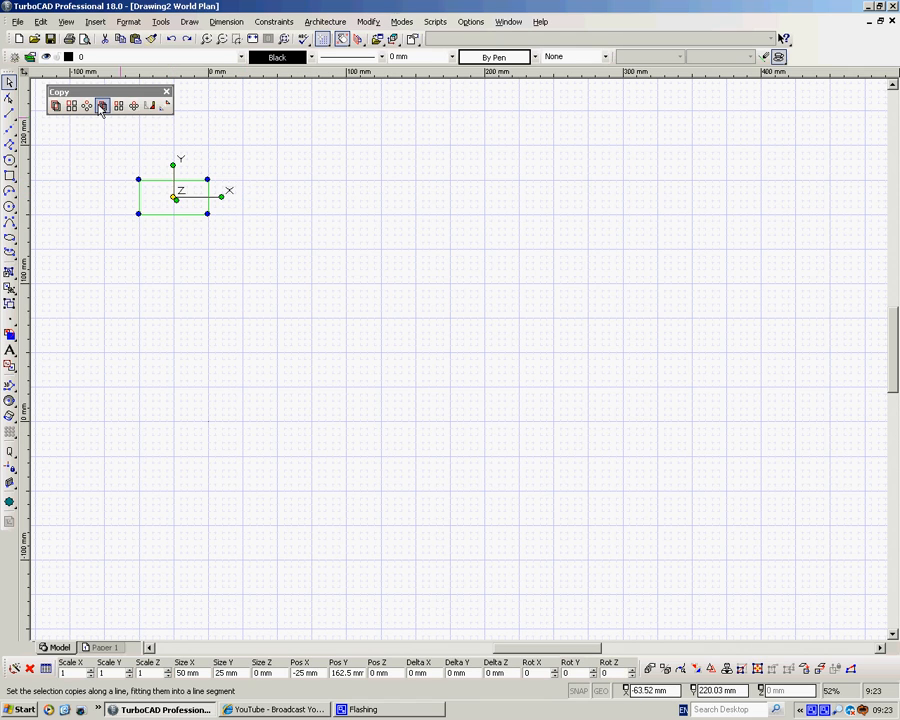
mouse_move(102, 106)
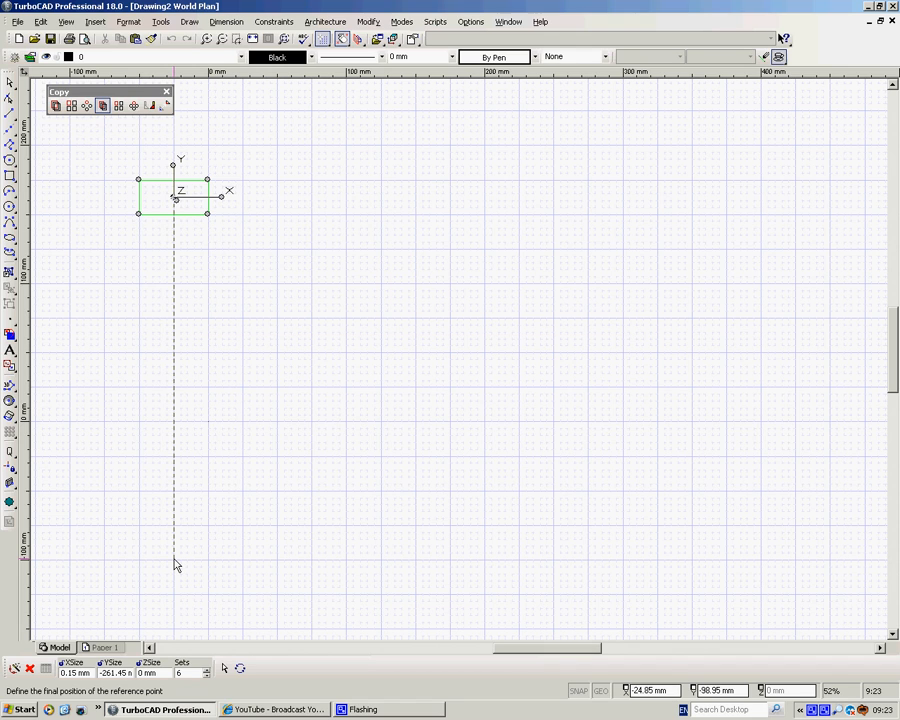
left_click(76, 672)
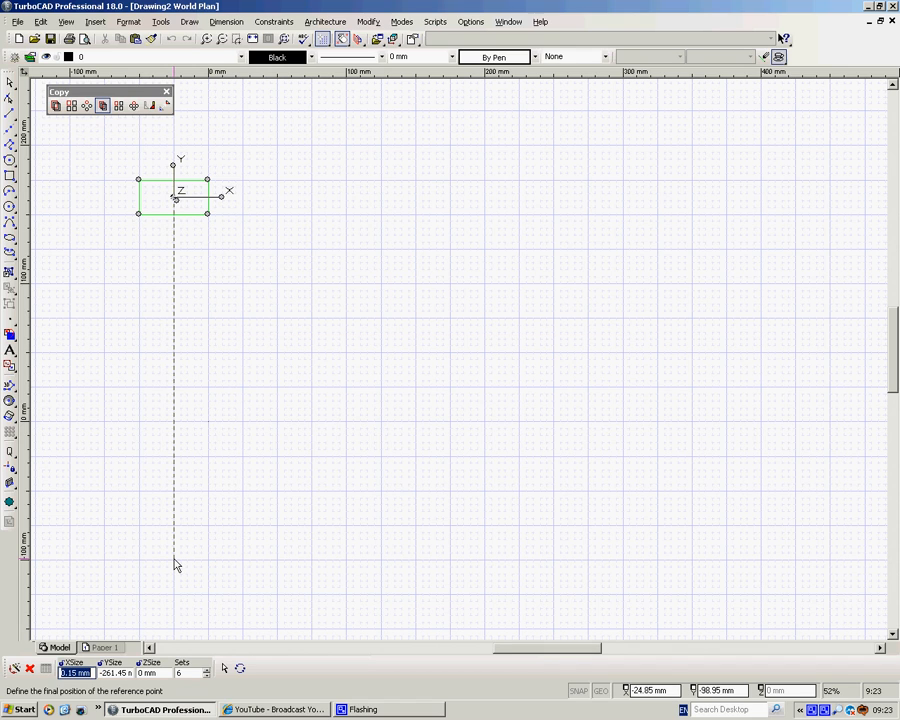
type("0")
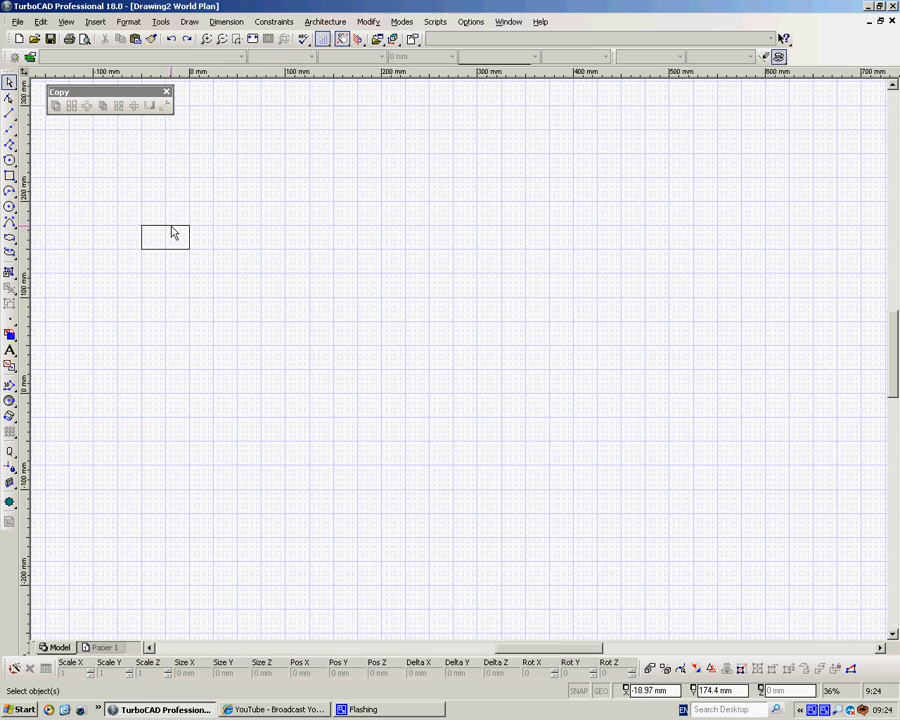
left_click(72, 106)
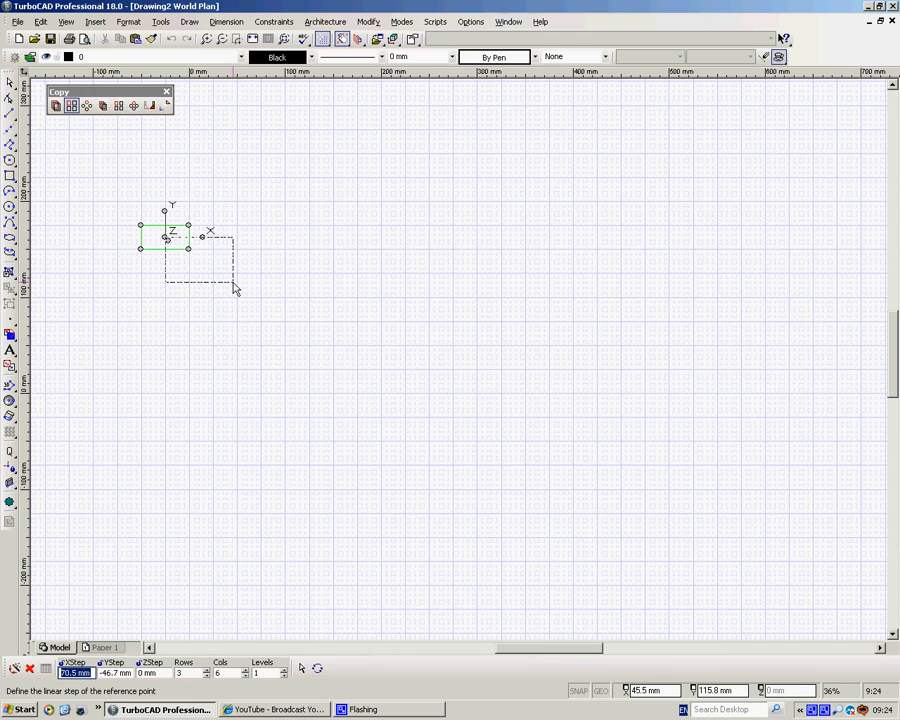
type("80")
left_click(116, 672)
type("-60")
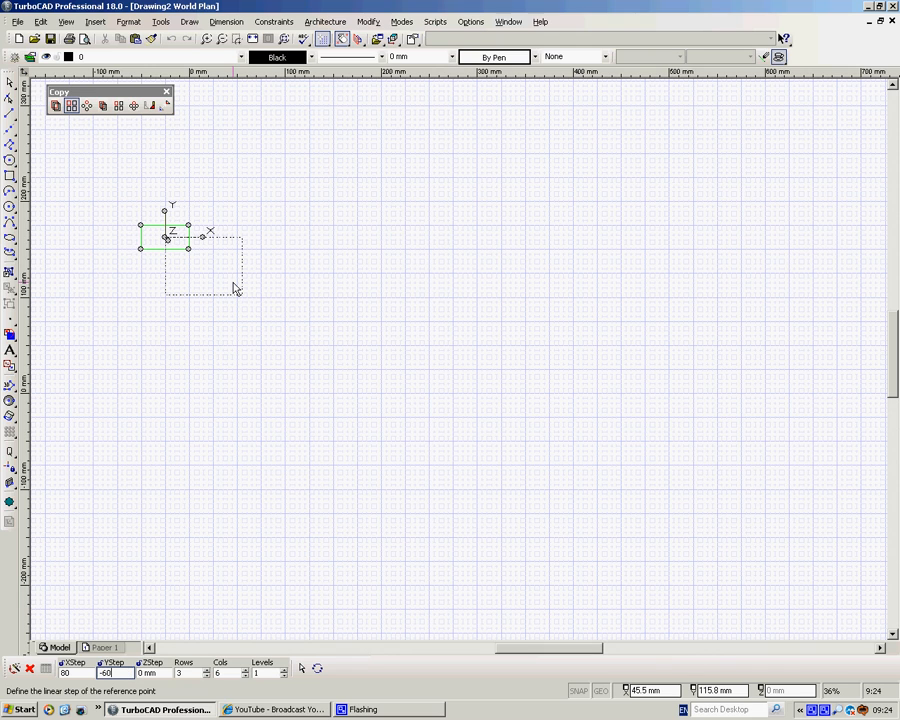
left_click(150, 672)
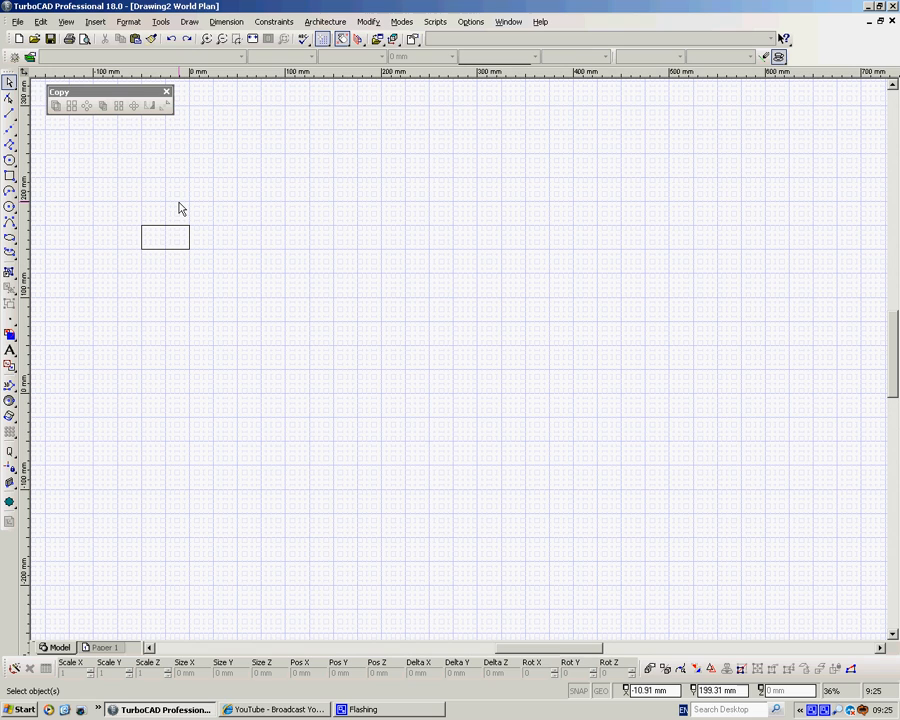
Array Fit Copy the small rectangle into a matrix with a -400 bound.
left_click(164, 236)
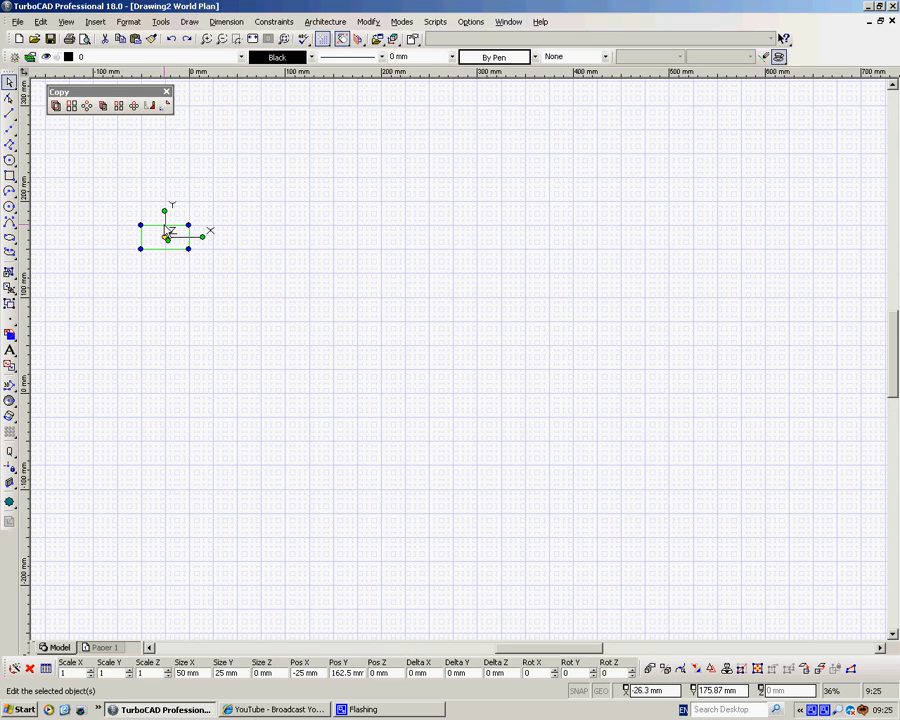
mouse_move(118, 106)
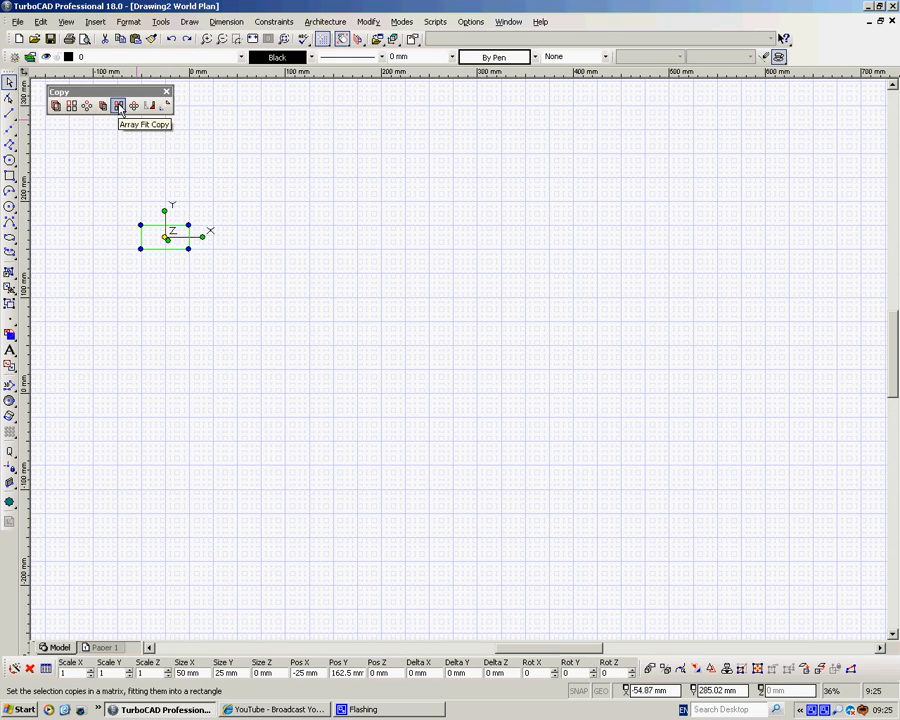
left_click(118, 106)
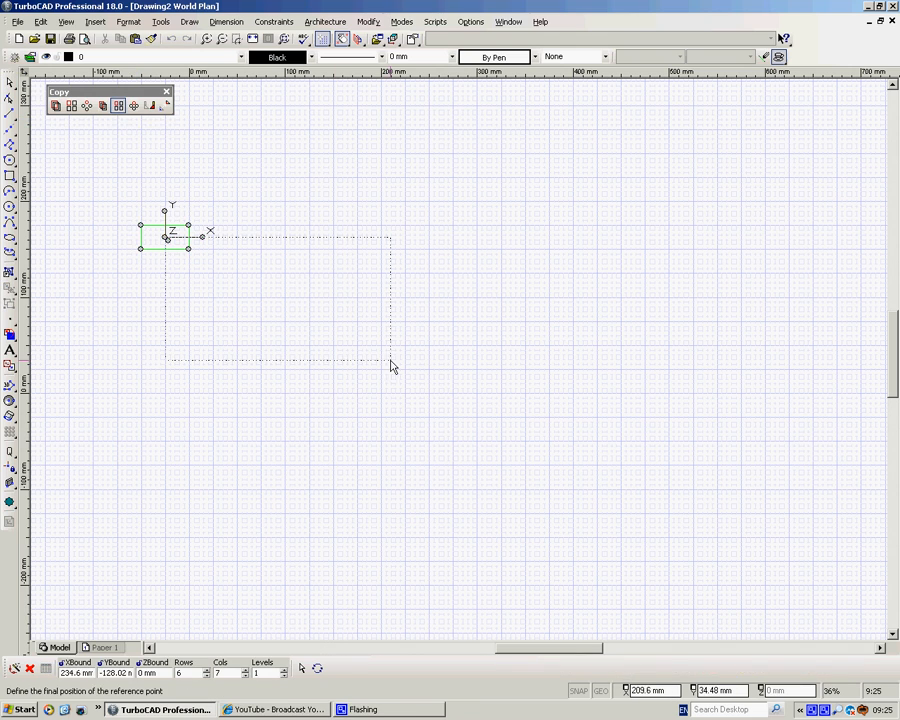
mouse_move(596, 486)
type("550")
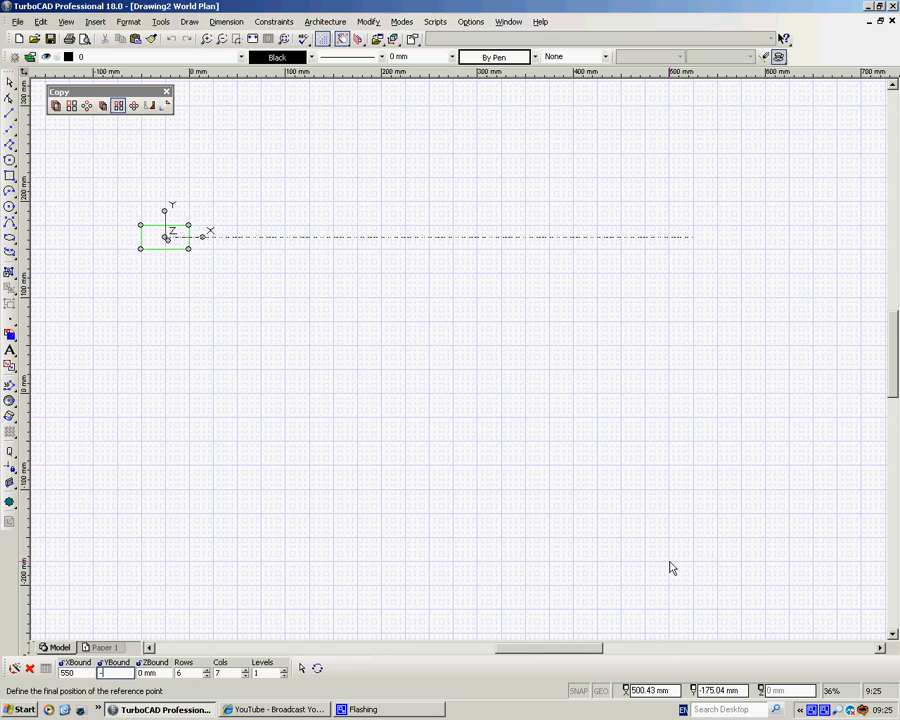
type("-400")
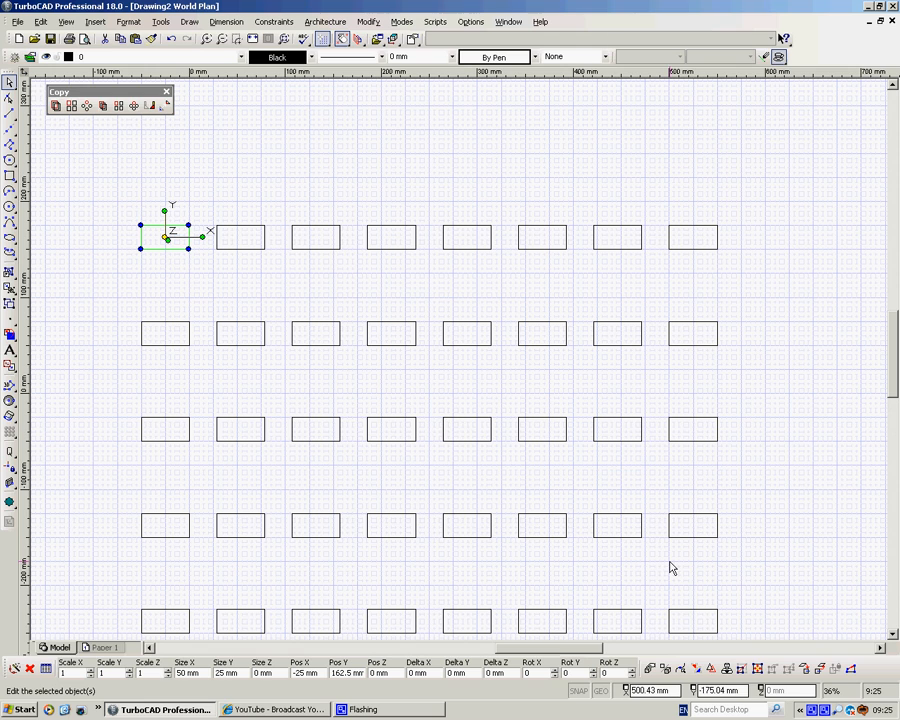
mouse_move(168, 530)
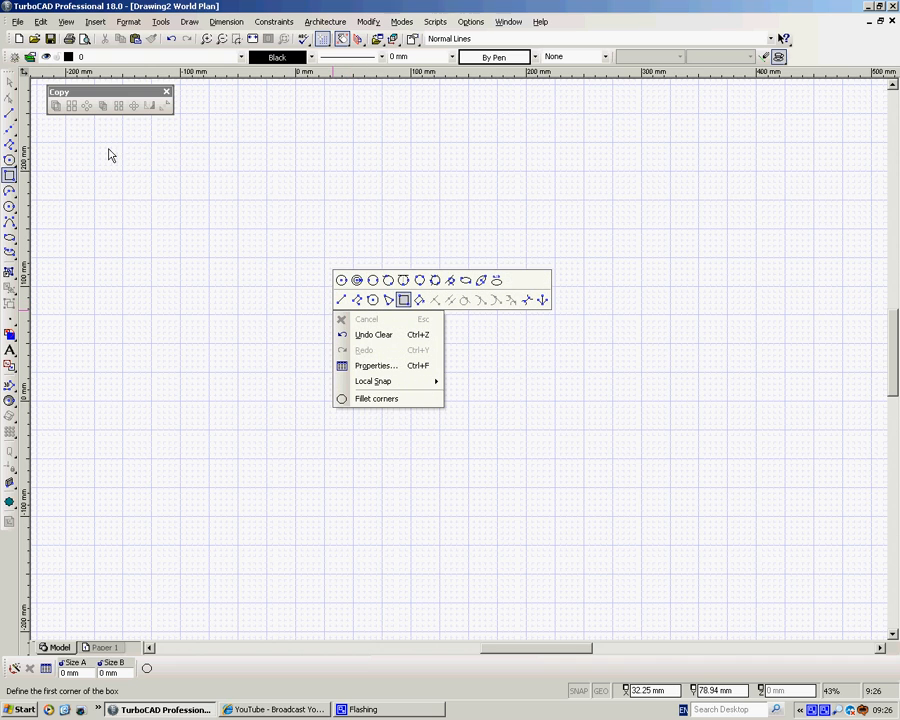
mouse_move(342, 296)
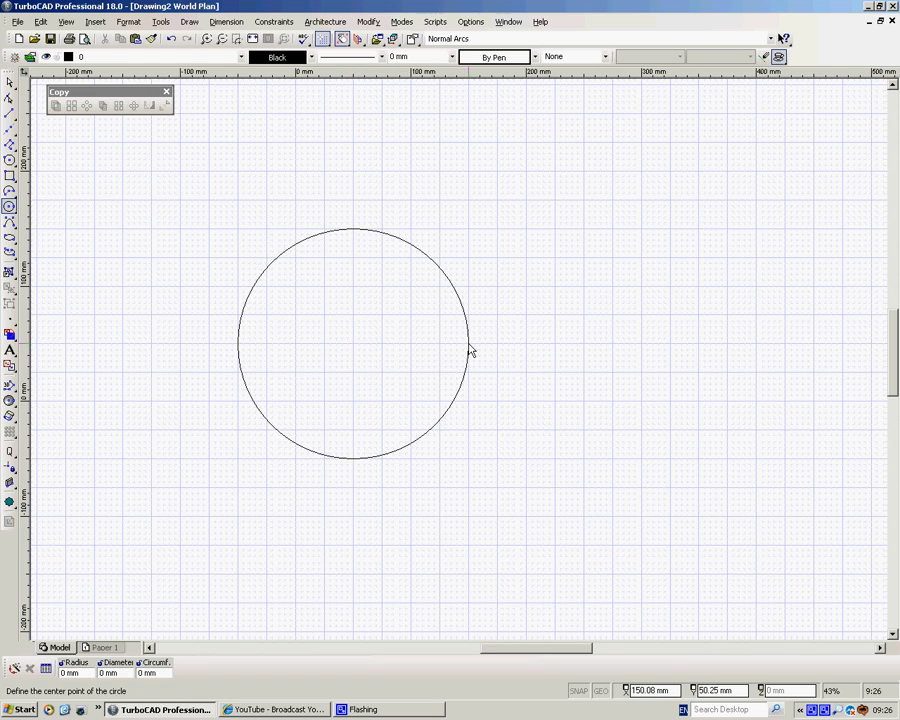
mouse_move(356, 176)
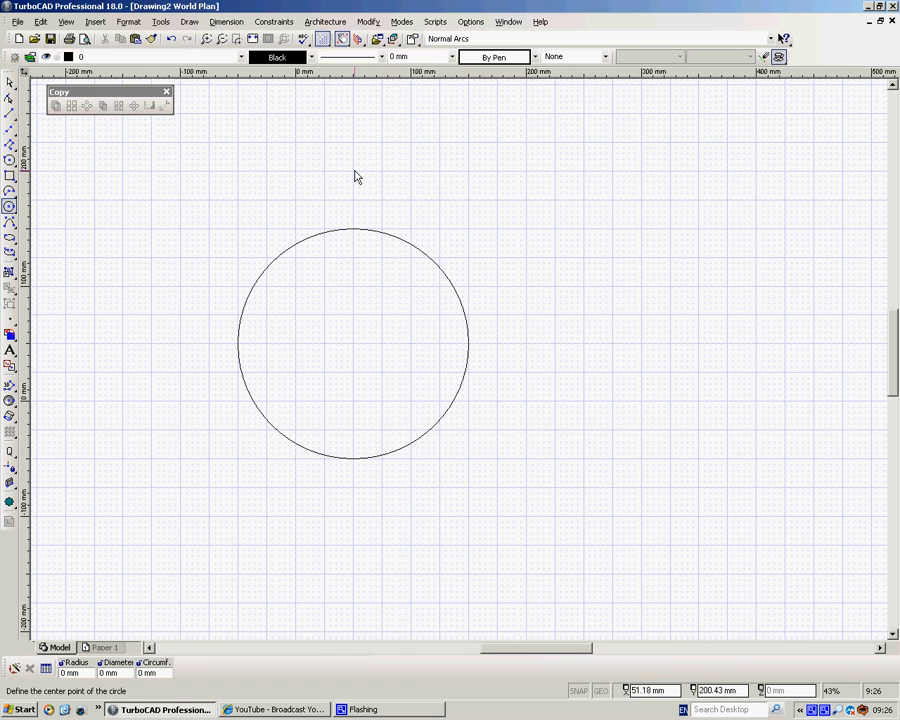
Draw a small circle centred just above the large circle.
left_click(352, 170)
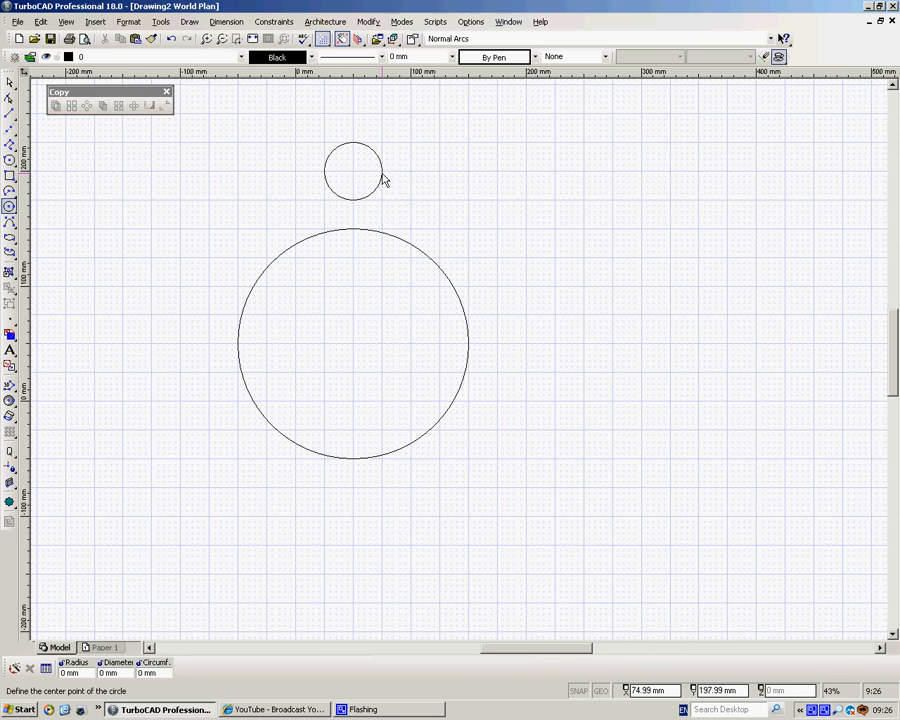
left_click(352, 170)
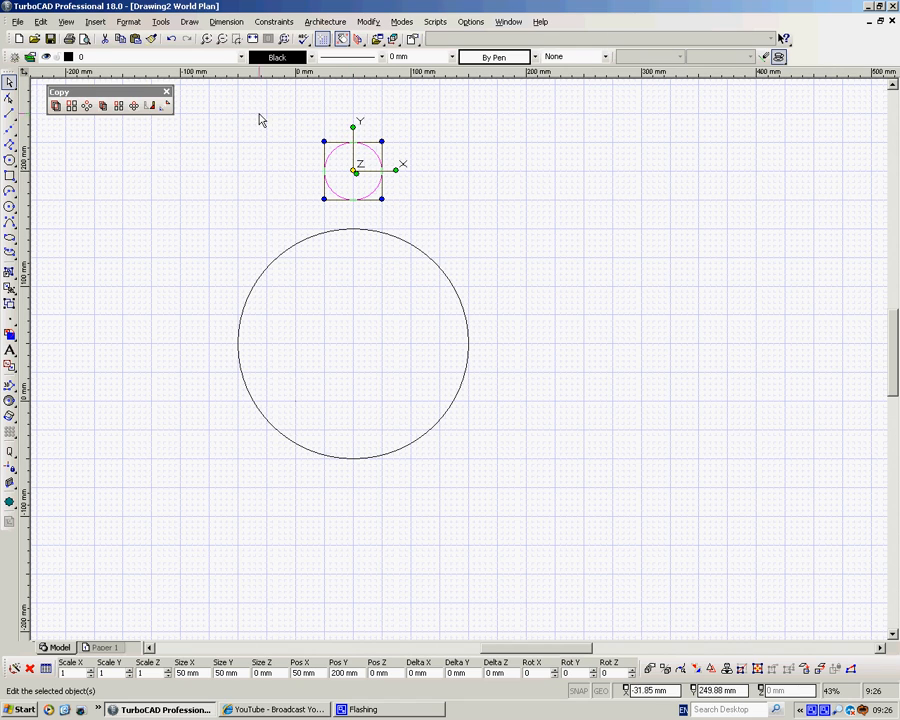
mouse_move(88, 106)
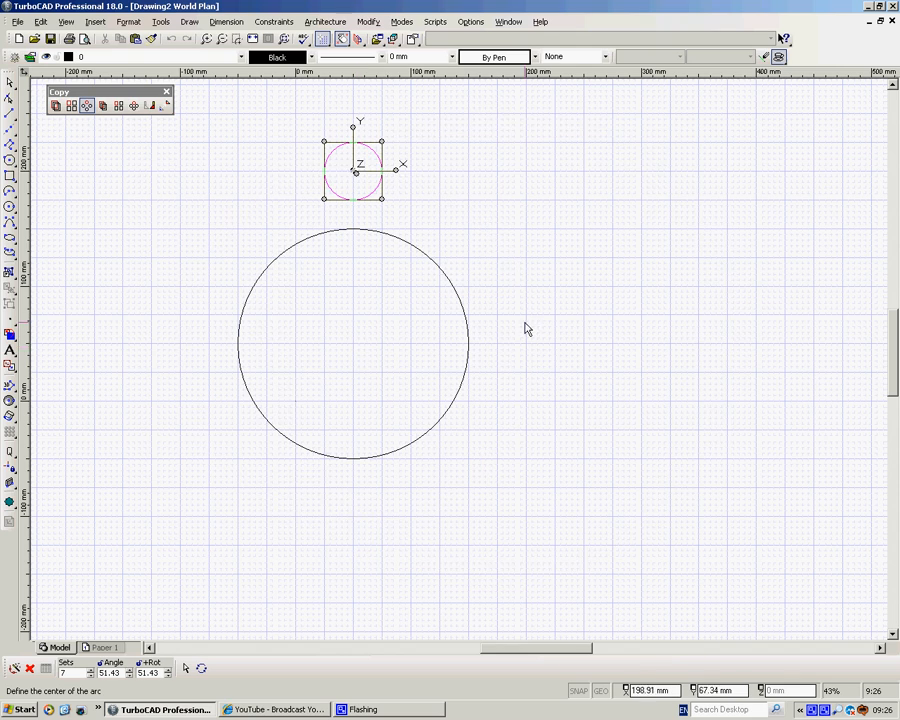
mouse_move(462, 376)
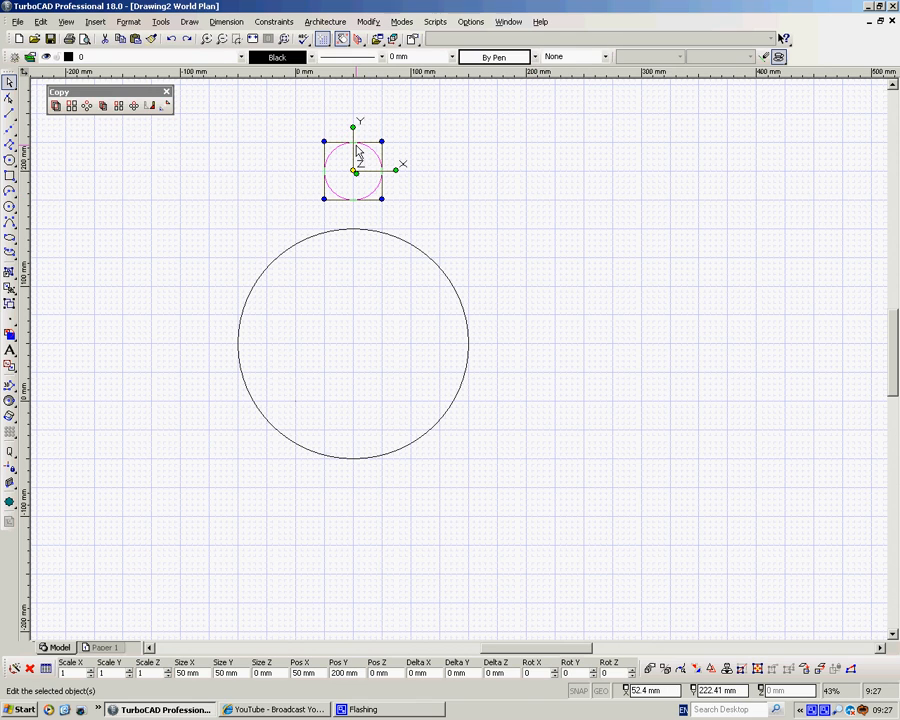
Cancel the operation and replace the small circle with a small rectangle above the large circle.
right_click(352, 170)
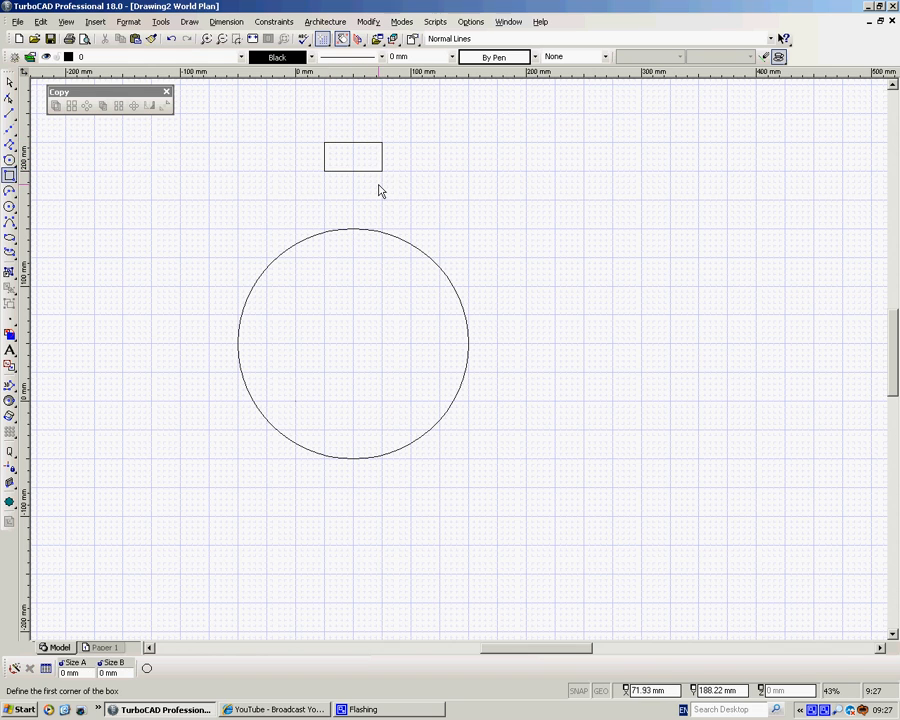
left_click(352, 156)
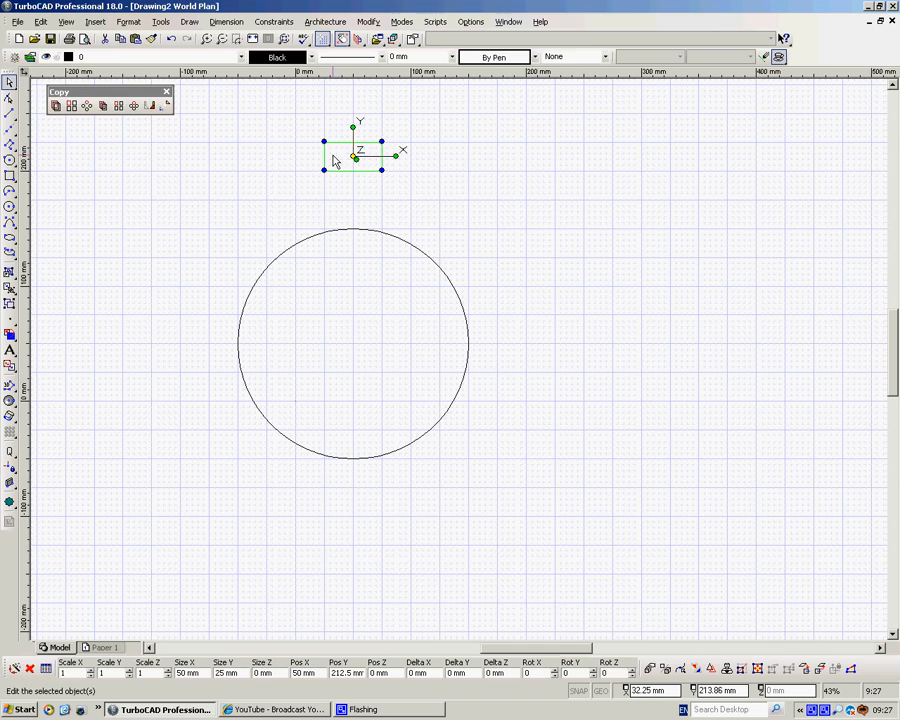
left_click(88, 104)
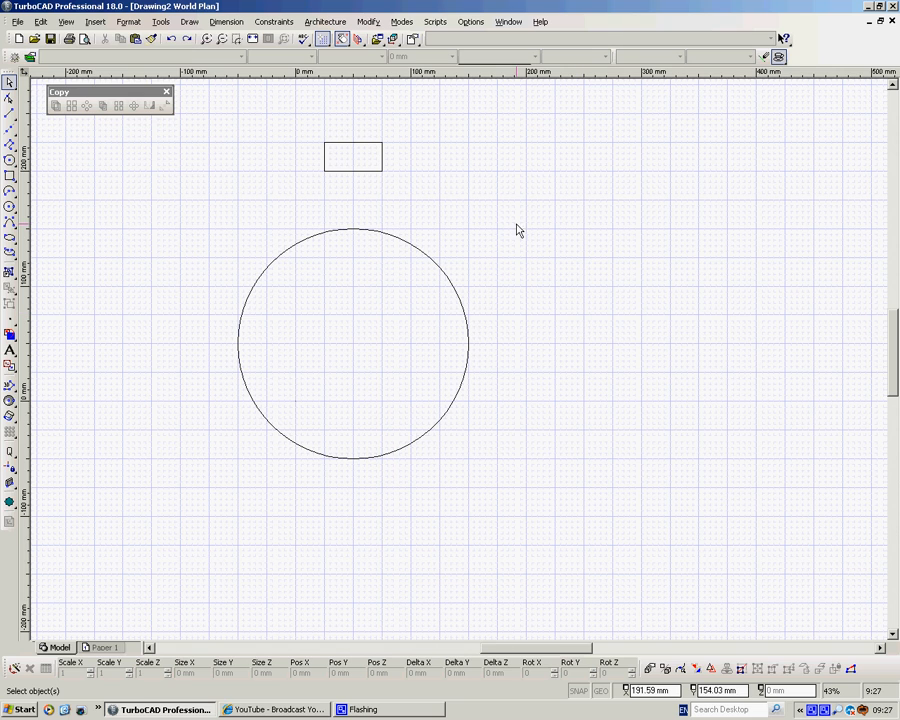
left_click(88, 106)
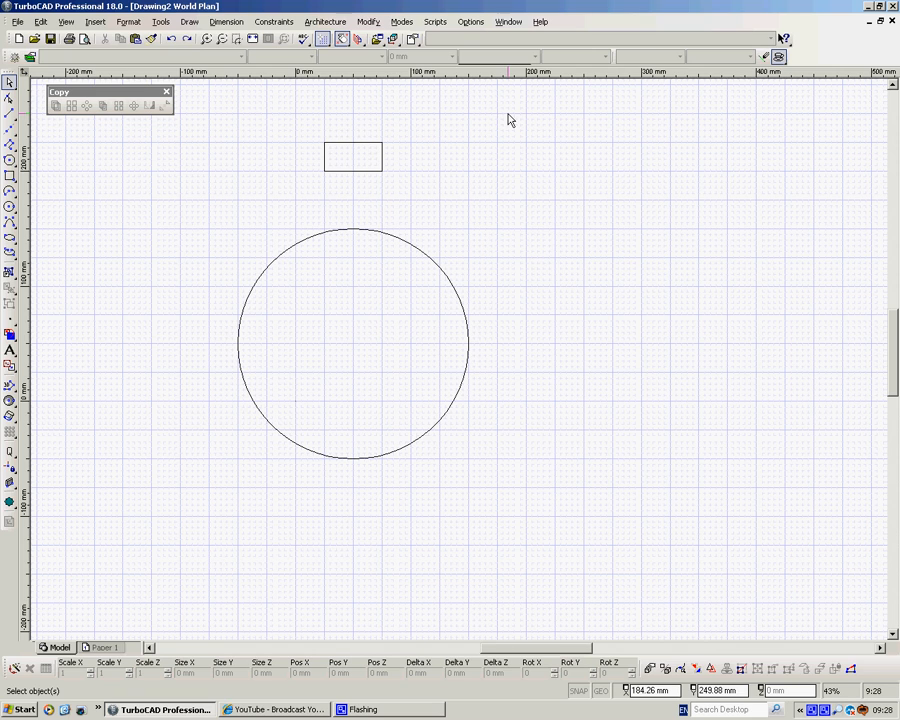
mouse_move(130, 126)
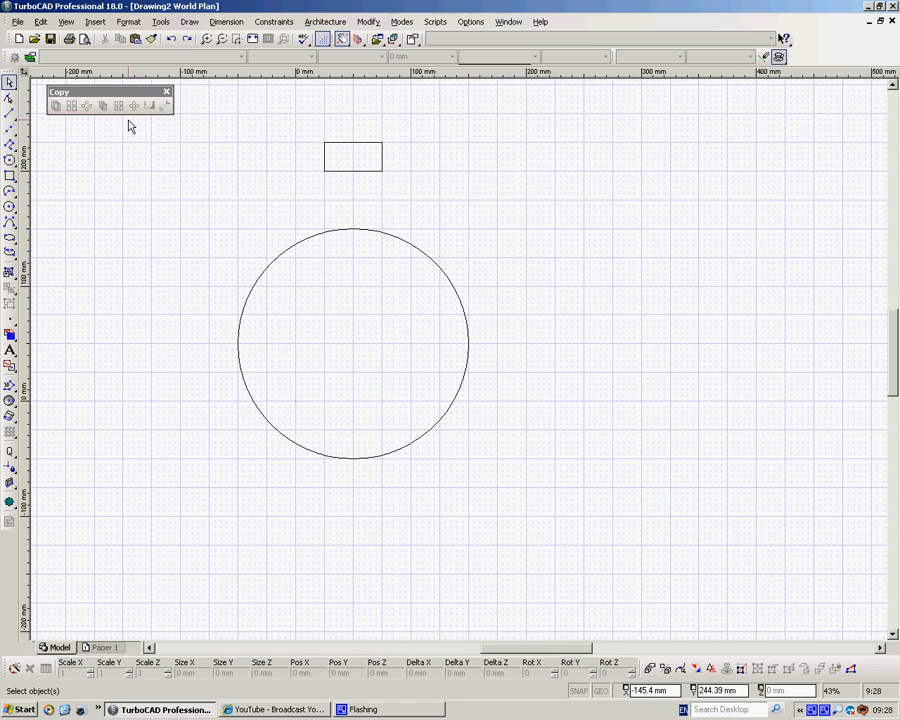
Radial Fit Copy the small rectangle around the circle, undo it, and restart Radial Fit Copy.
left_click(132, 106)
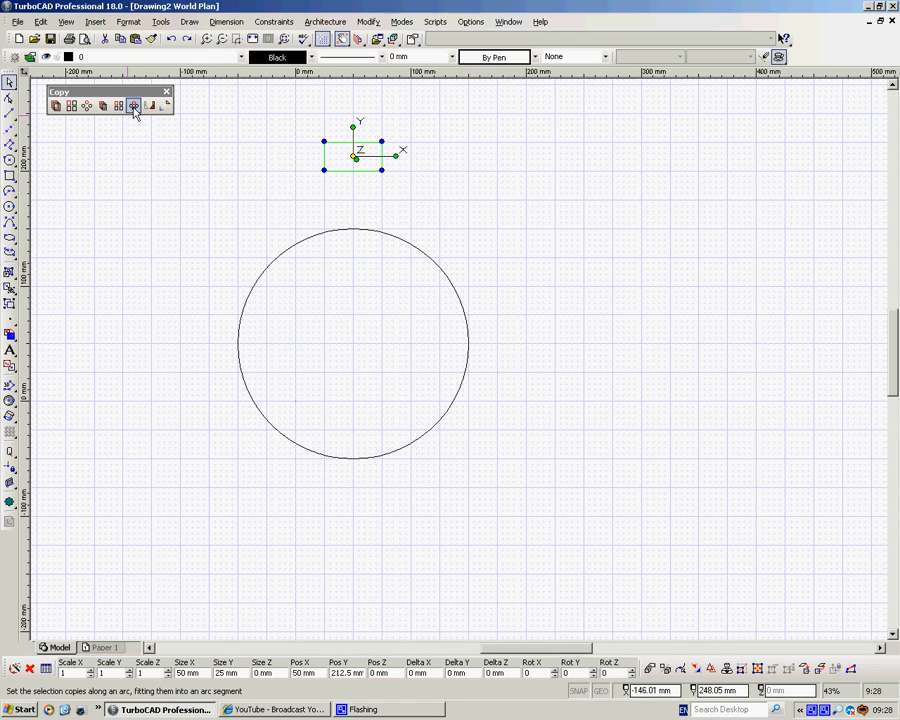
left_click(132, 106)
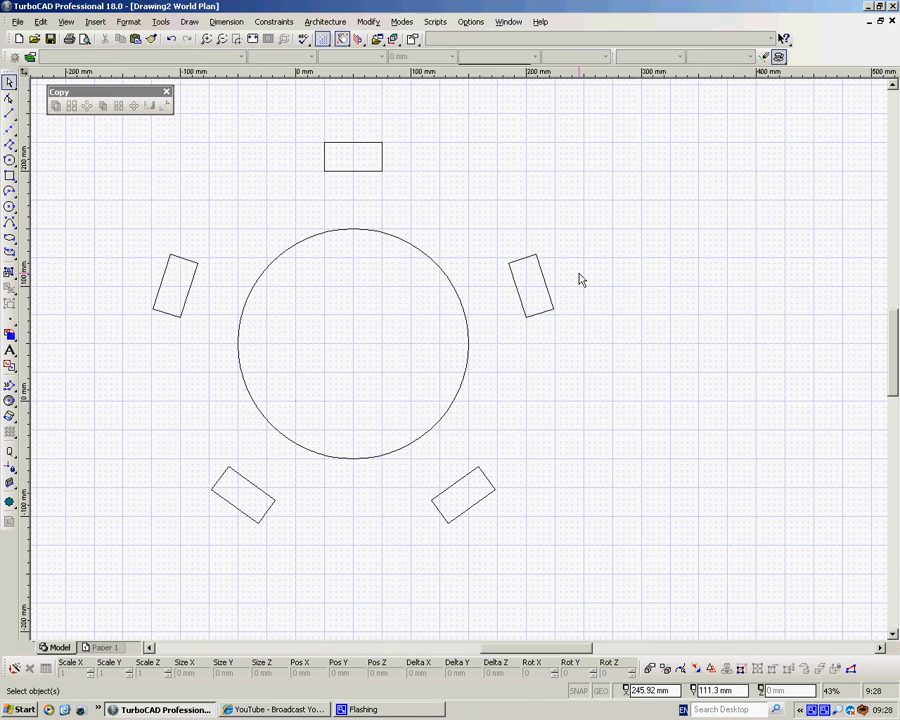
right_click(580, 280)
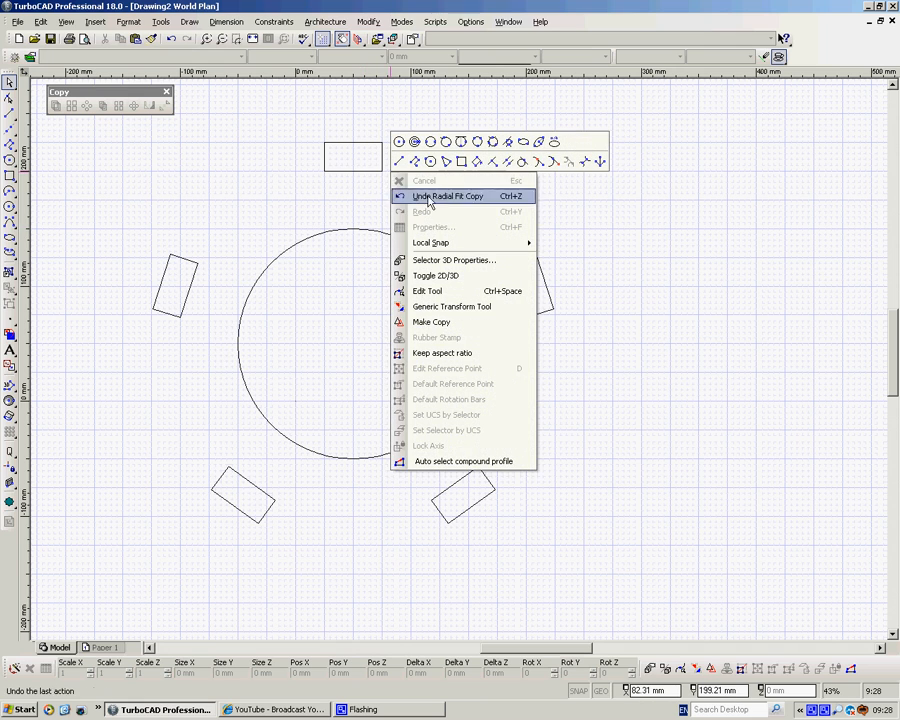
left_click(448, 196)
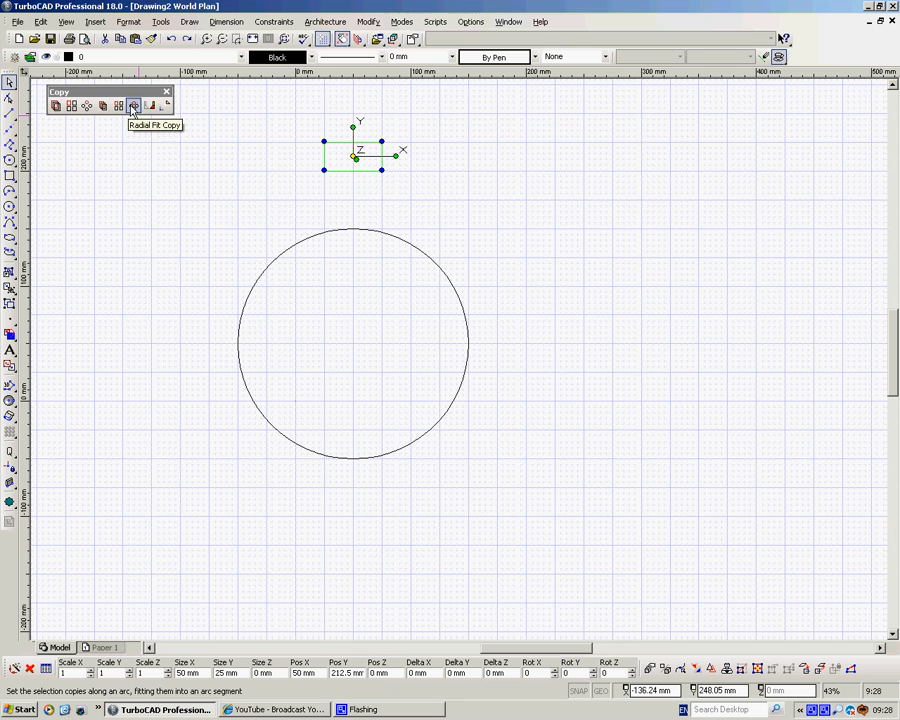
left_click(132, 106)
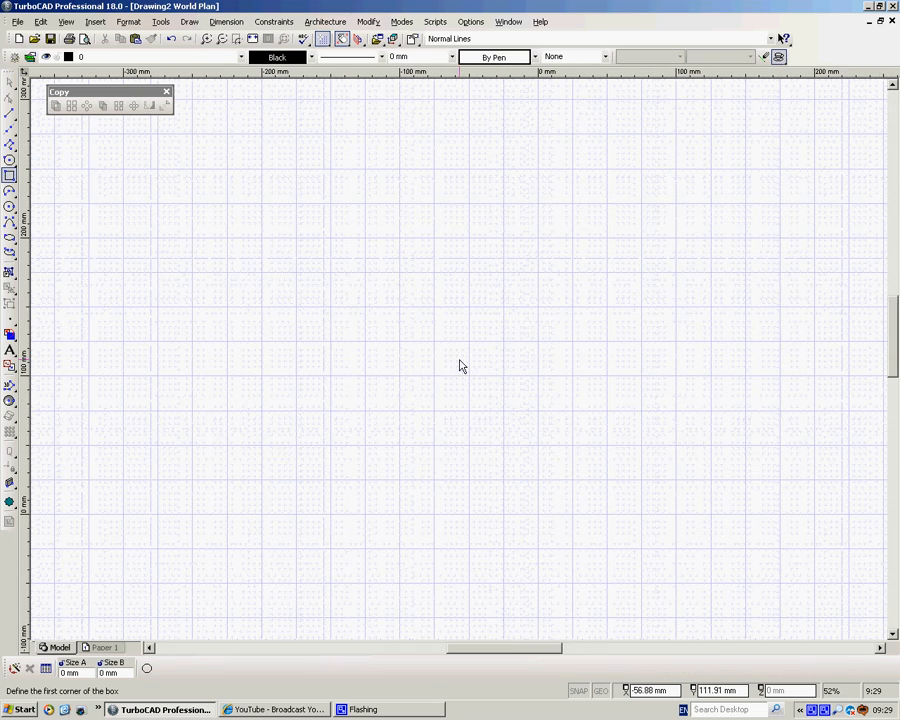
Bring up the local menu on the new blank drawing with the hexagon copies.
right_click(460, 364)
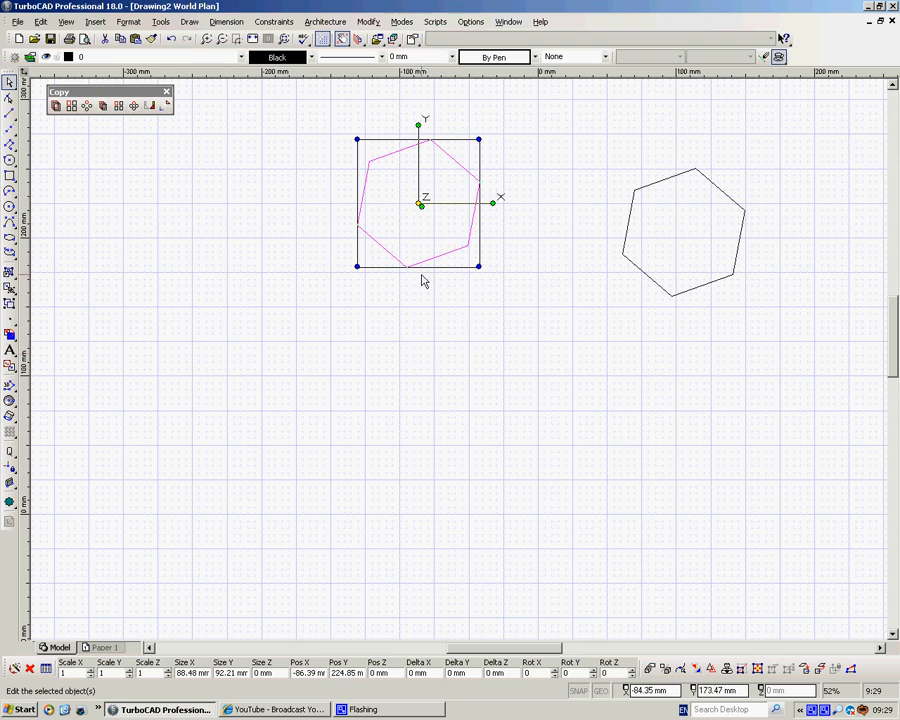
mouse_move(240, 176)
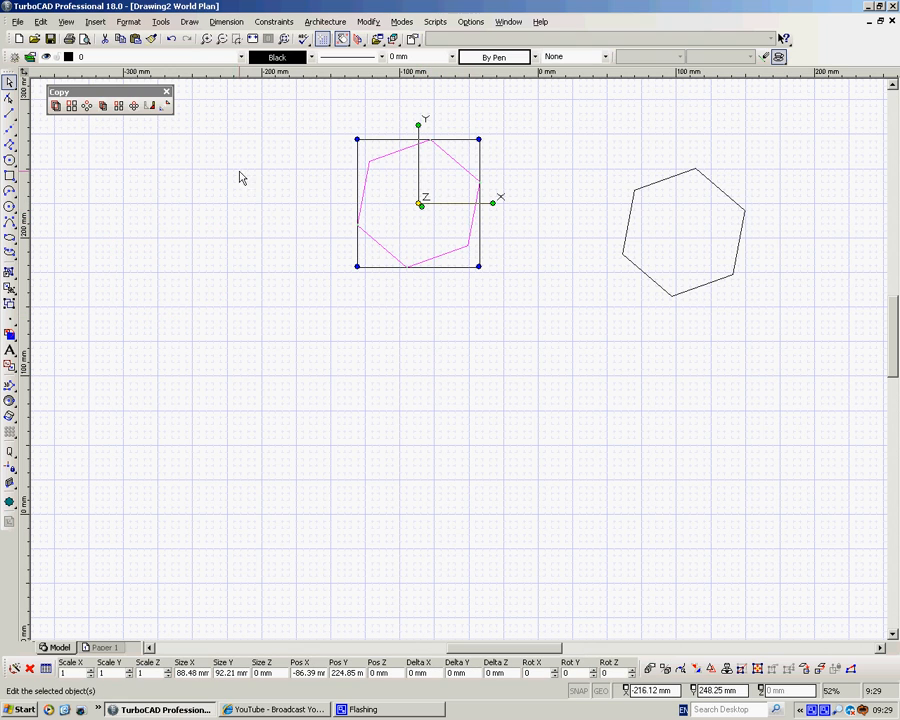
Remove the extra hexagon copies so a single hexagon remains, then pan the view.
left_click_drag(418, 204, 156, 236)
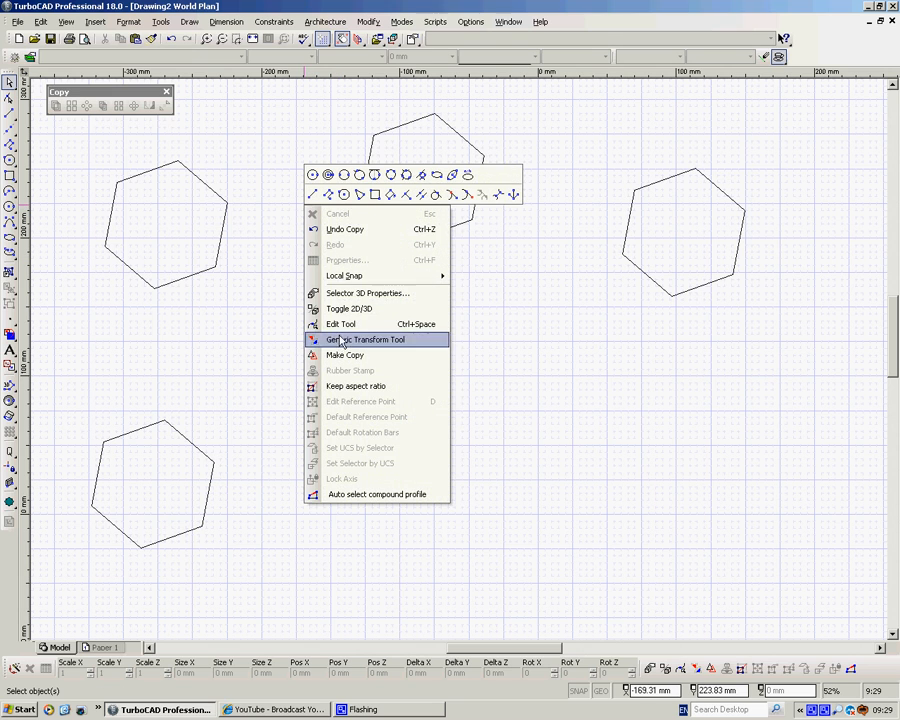
mouse_move(344, 356)
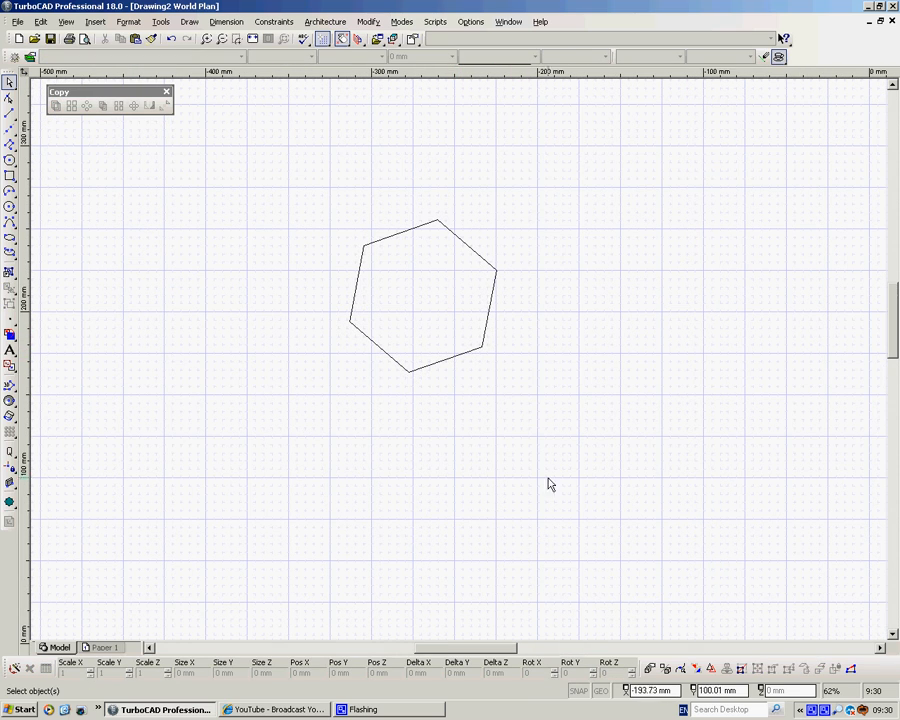
scroll("up", 3)
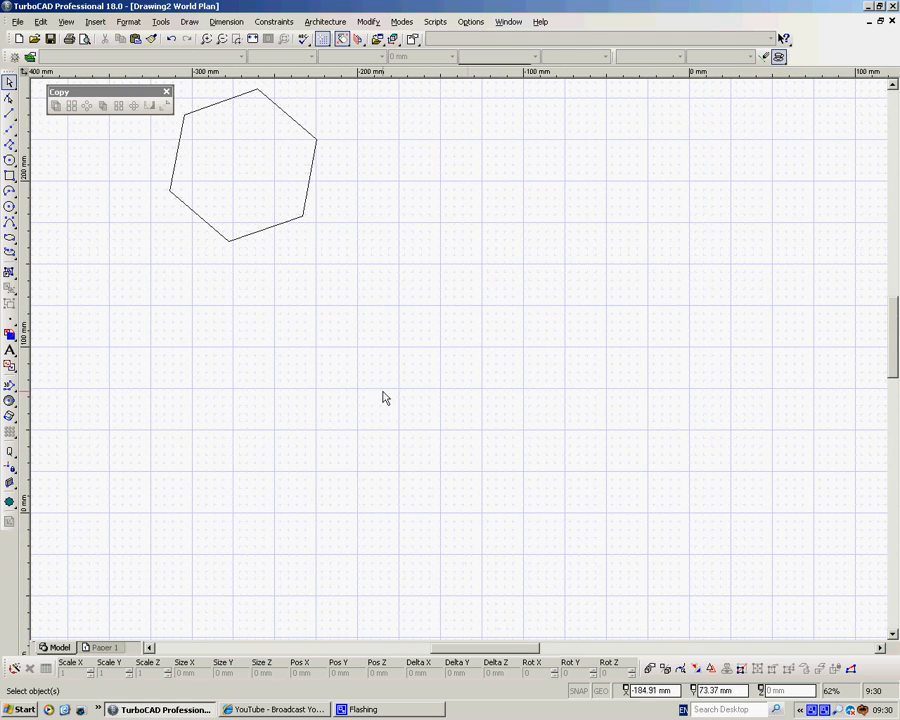
Draw a large rectangle below the hexagon from the shortcut menu.
right_click(384, 398)
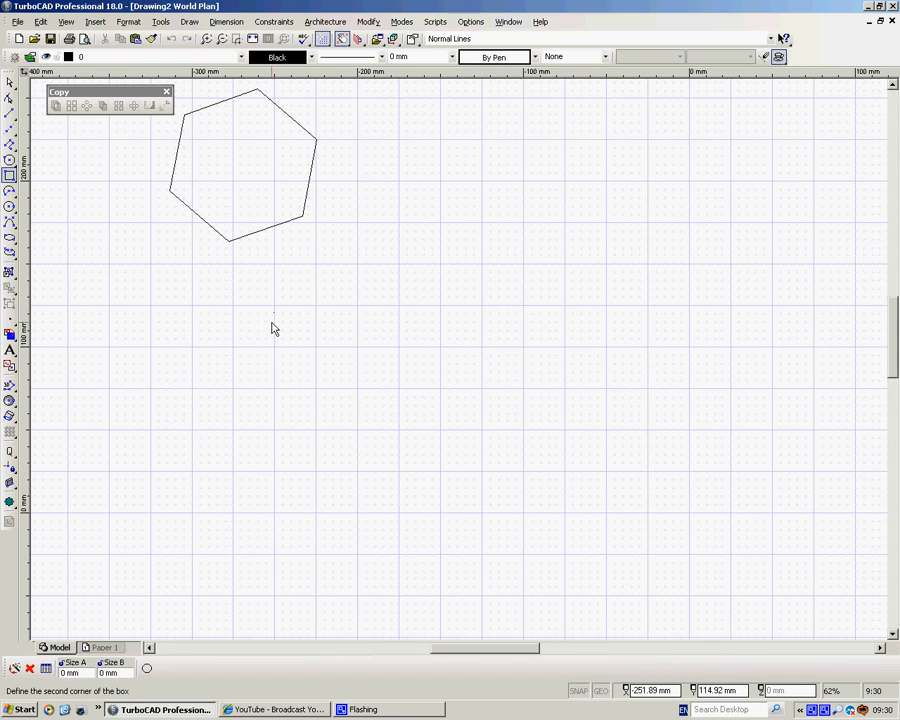
left_click_drag(276, 316, 824, 610)
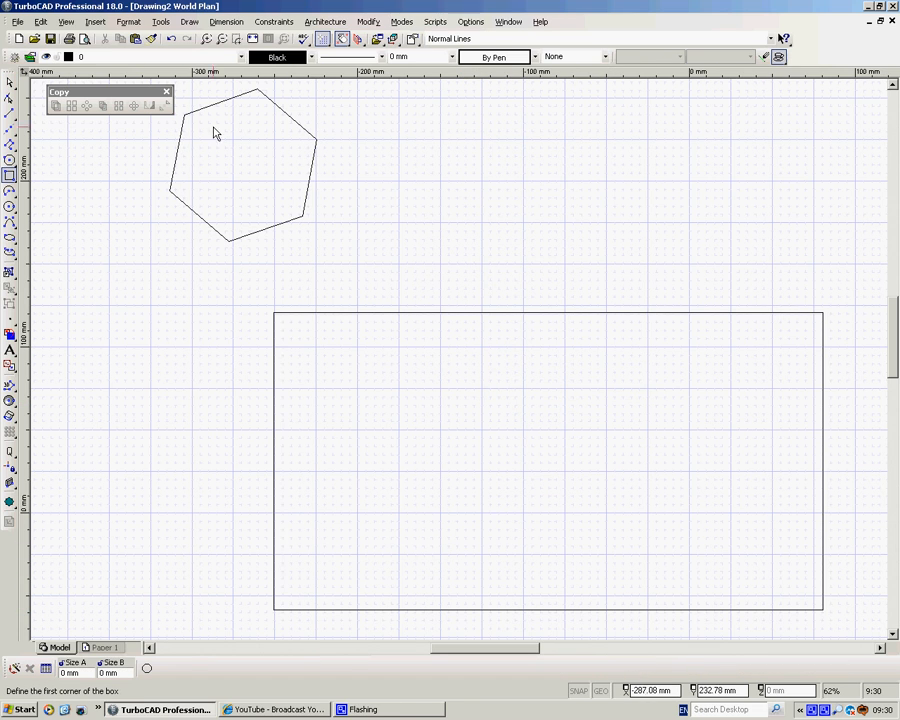
Drag two copies of the hexagon into the rectangle with Make Copy enabled.
right_click(490, 176)
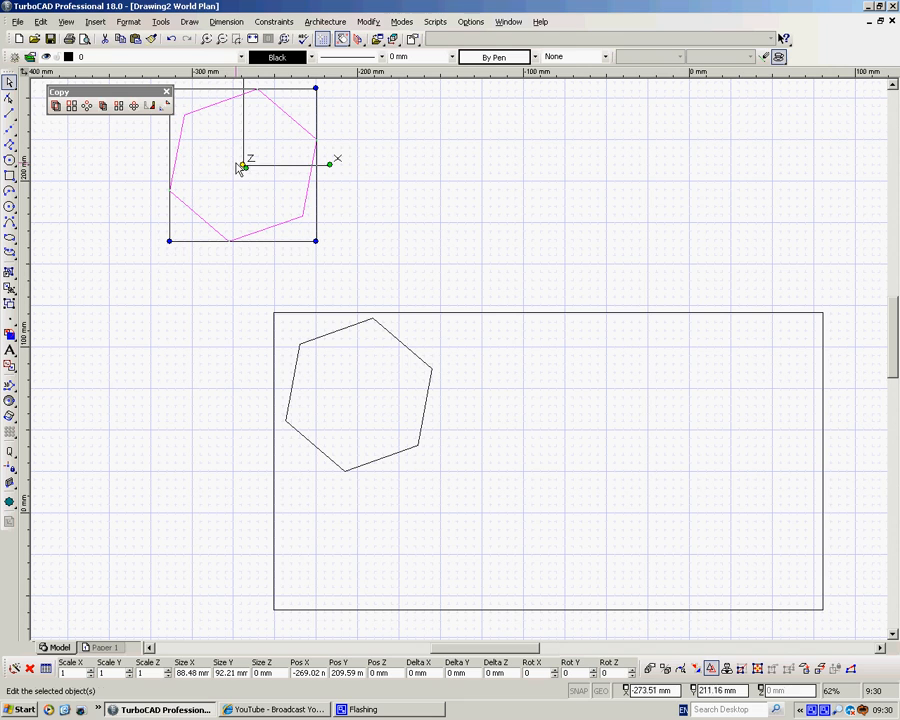
left_click_drag(440, 318, 590, 476)
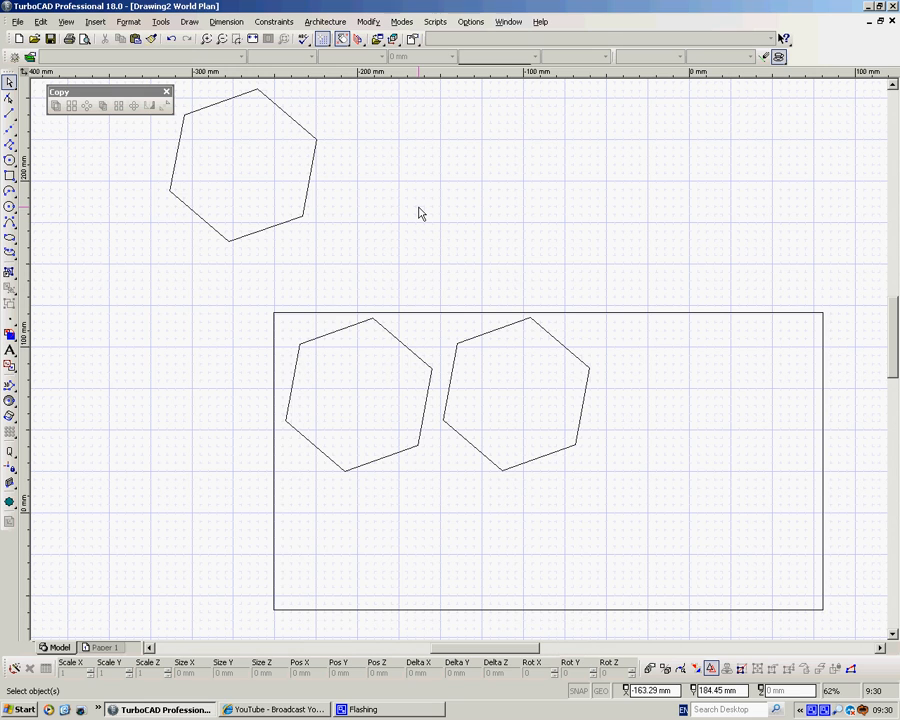
right_click(418, 196)
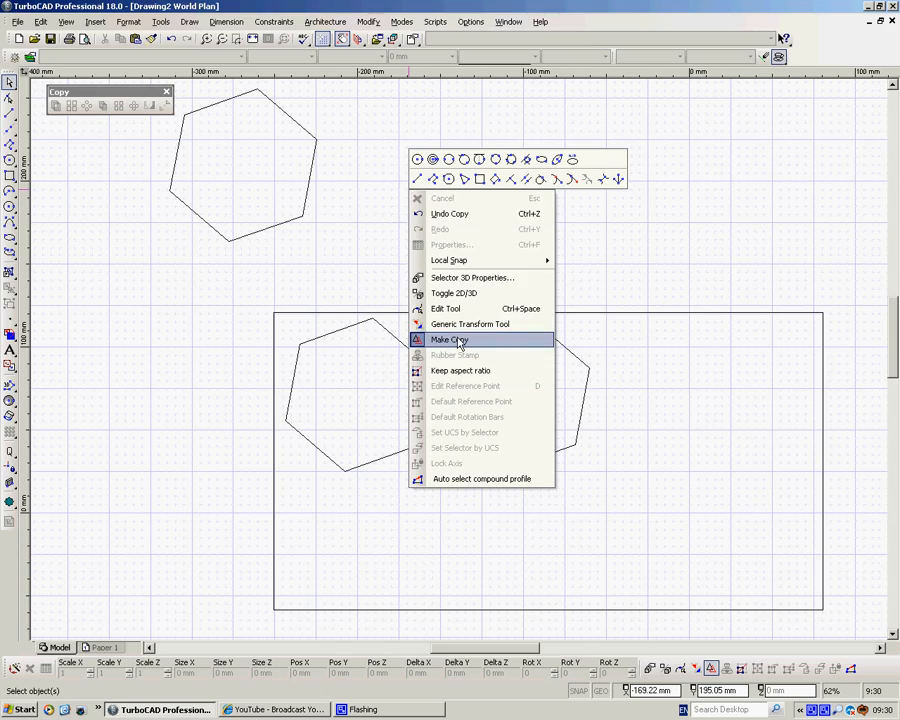
left_click(448, 340)
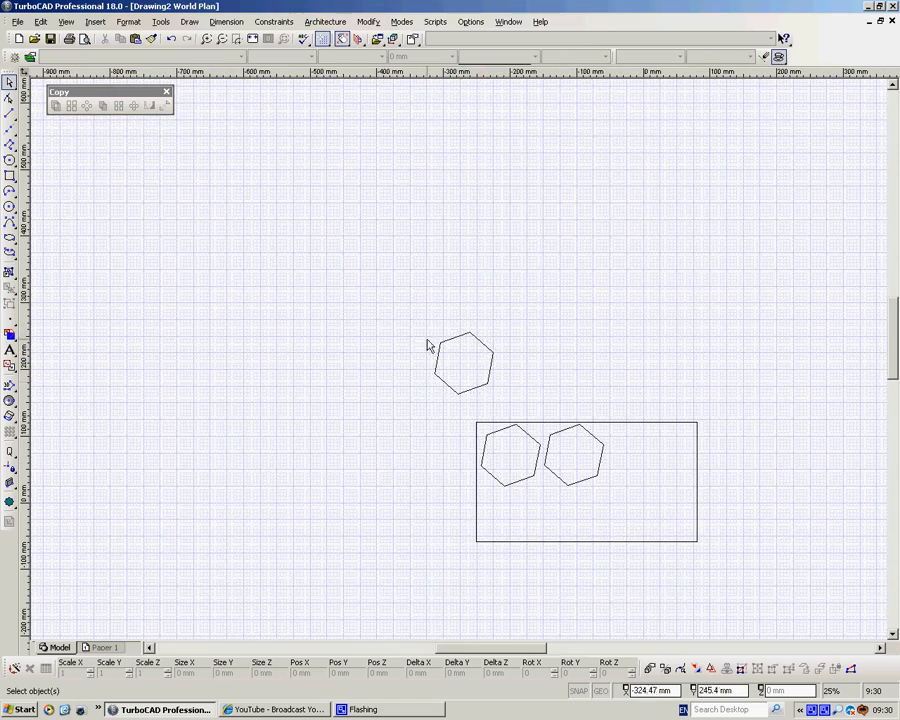
Rubber-stamp hexagon copies above the rectangle and squash one into a flatter shape.
left_click(464, 362)
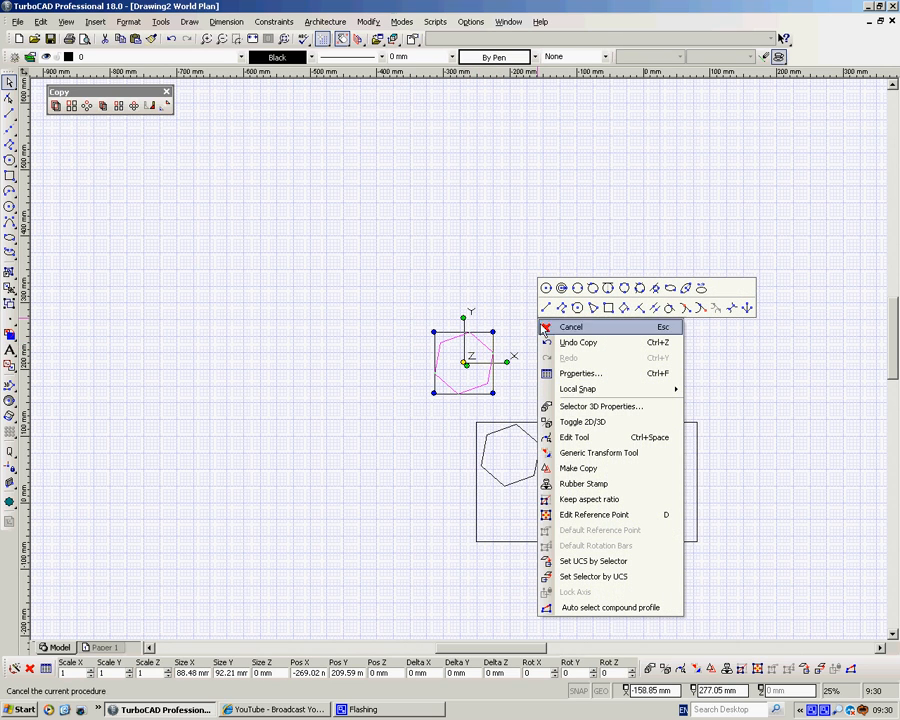
left_click(572, 328)
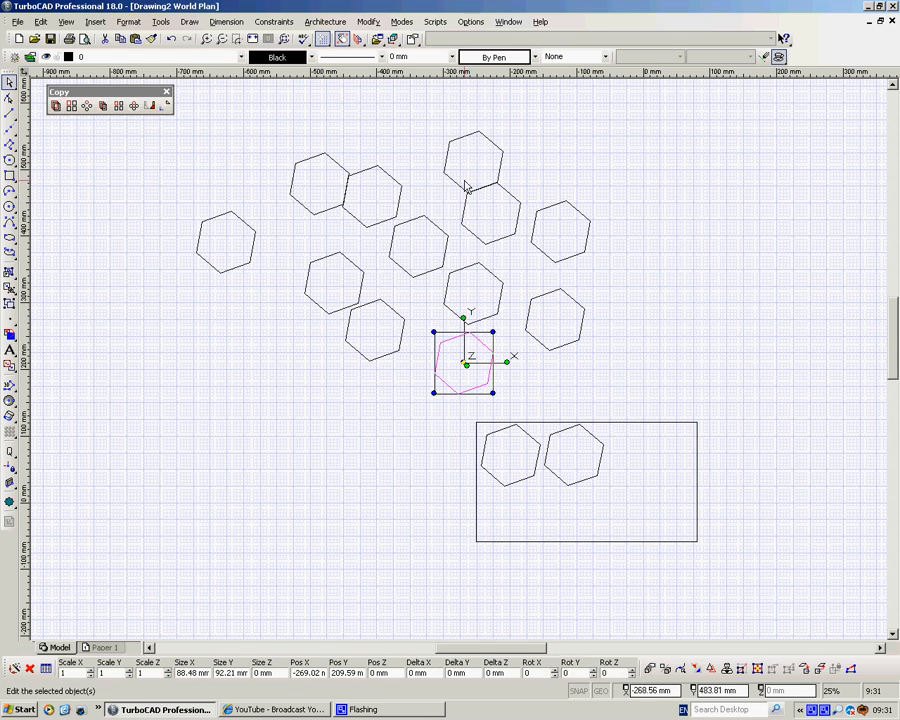
mouse_move(508, 338)
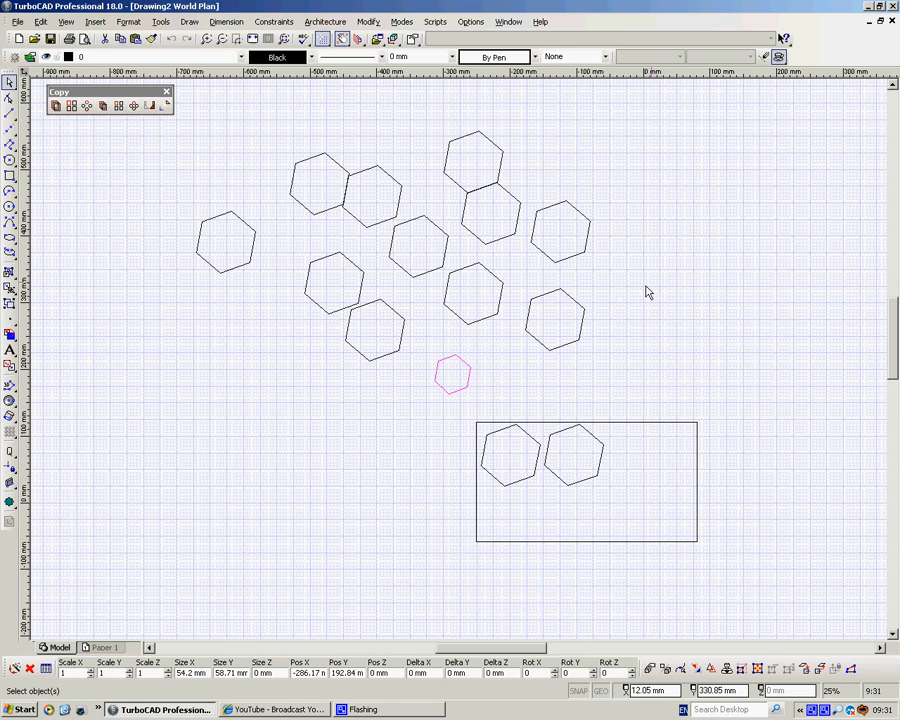
left_click_drag(452, 376, 558, 320)
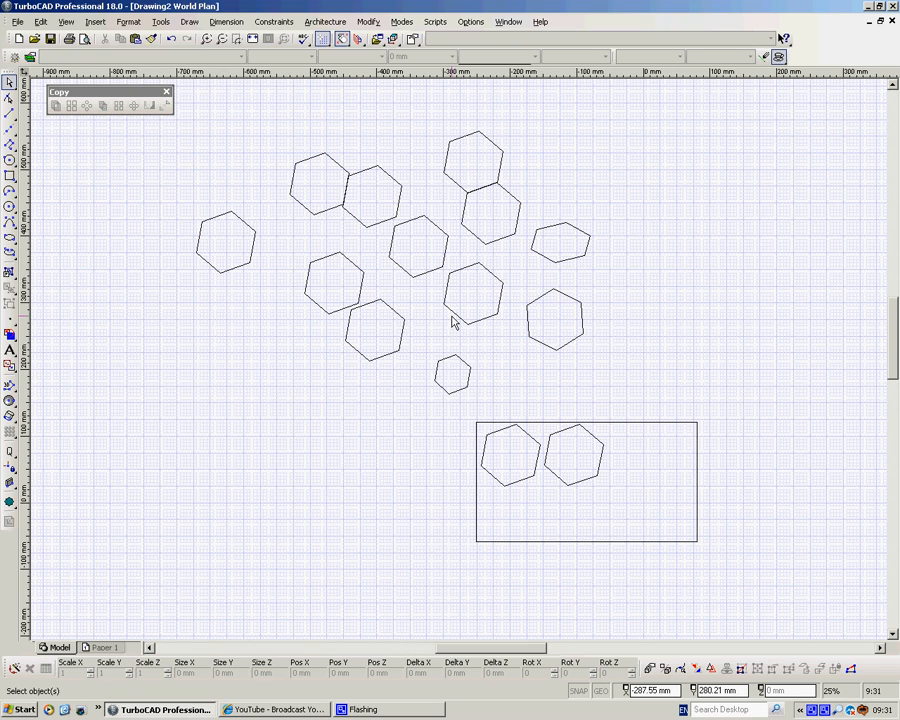
mouse_move(380, 304)
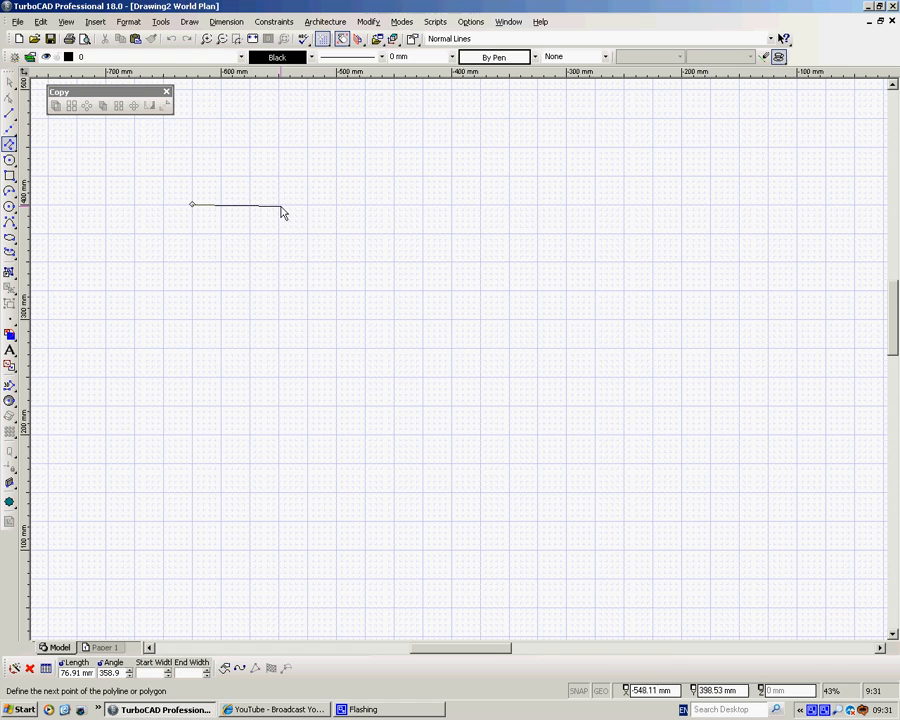
Finish the tapered polyline outline and close it into a shape.
left_click(280, 436)
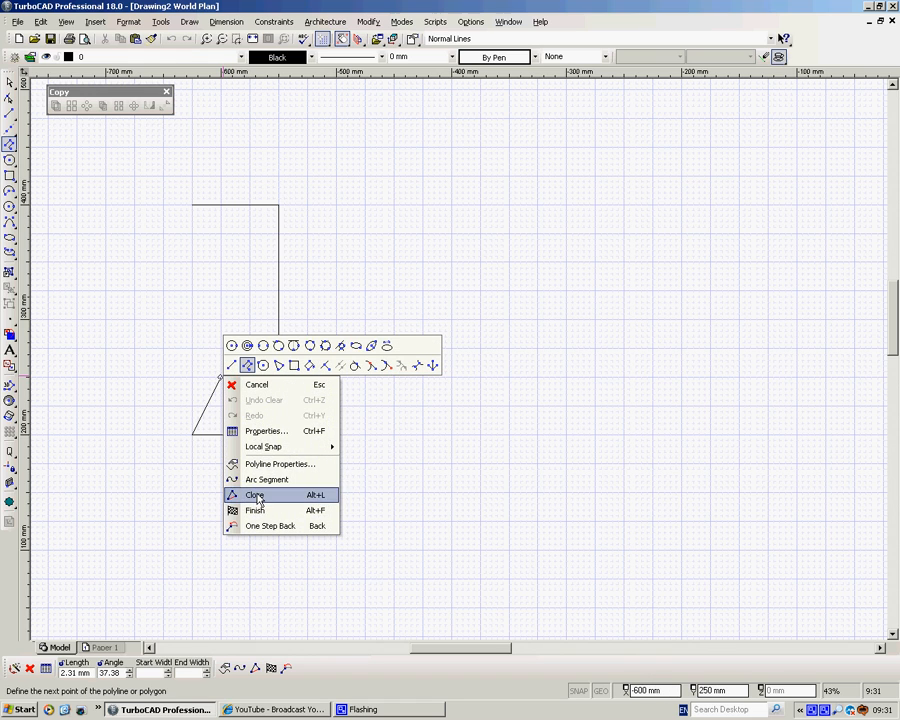
left_click(256, 496)
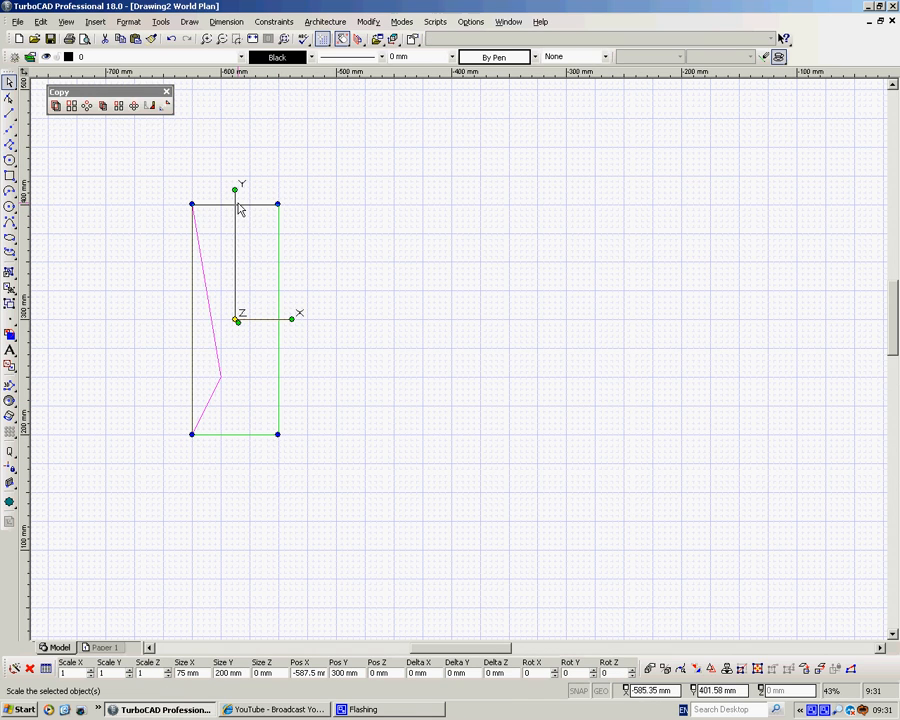
Mirror Copy the outline about a line to its right, giving two facing shapes.
left_click(148, 106)
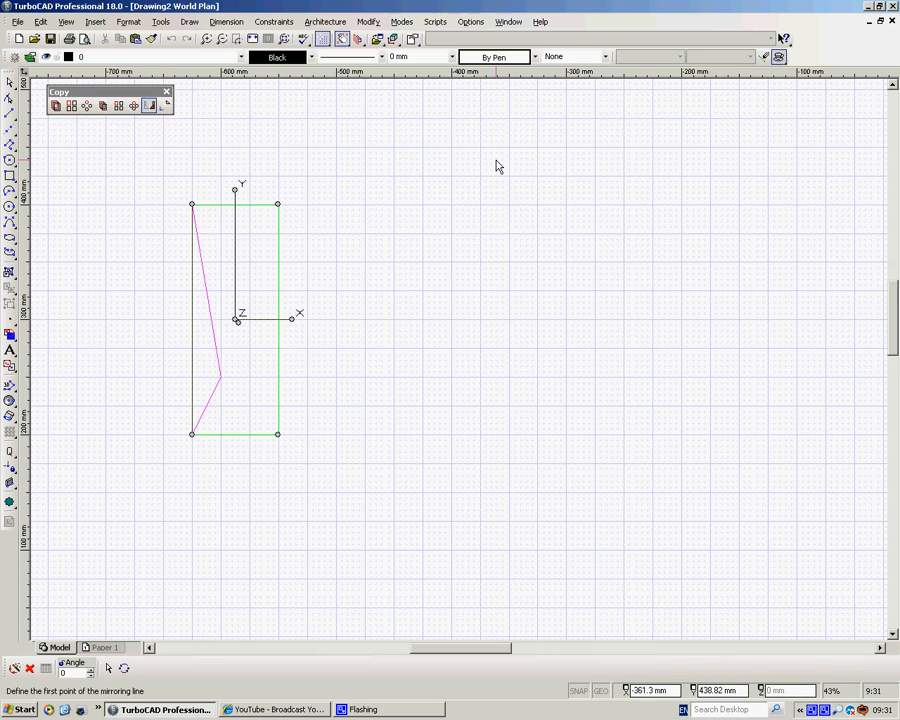
mouse_move(478, 144)
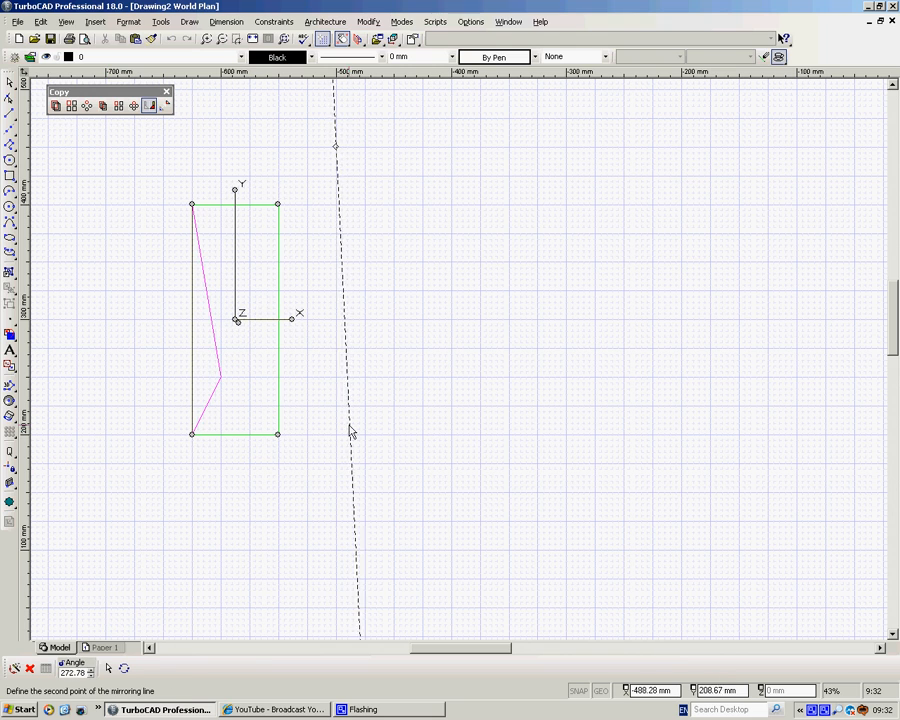
left_click(350, 432)
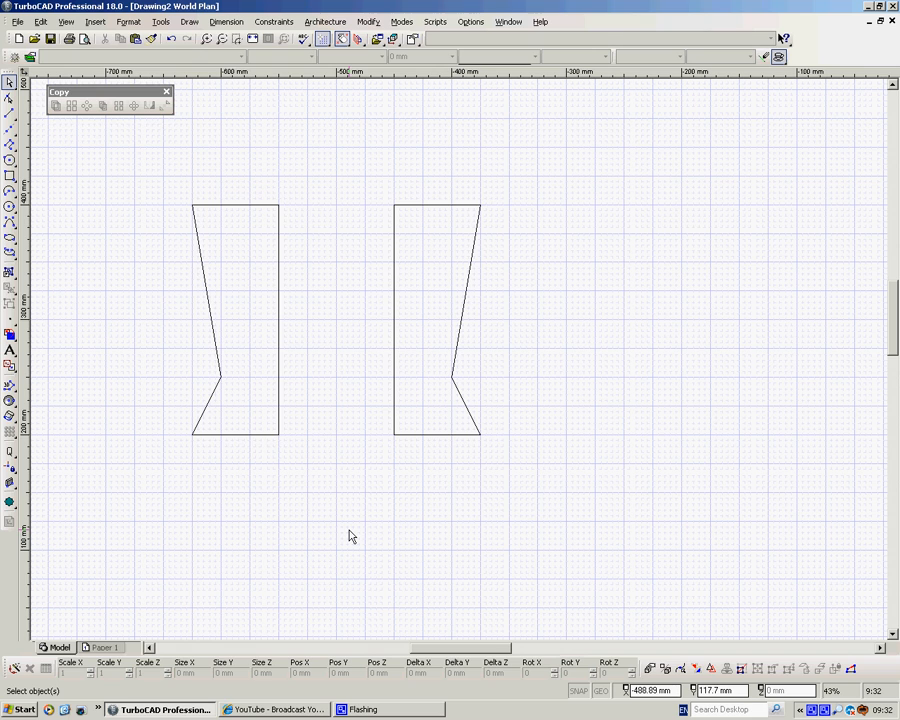
mouse_move(368, 480)
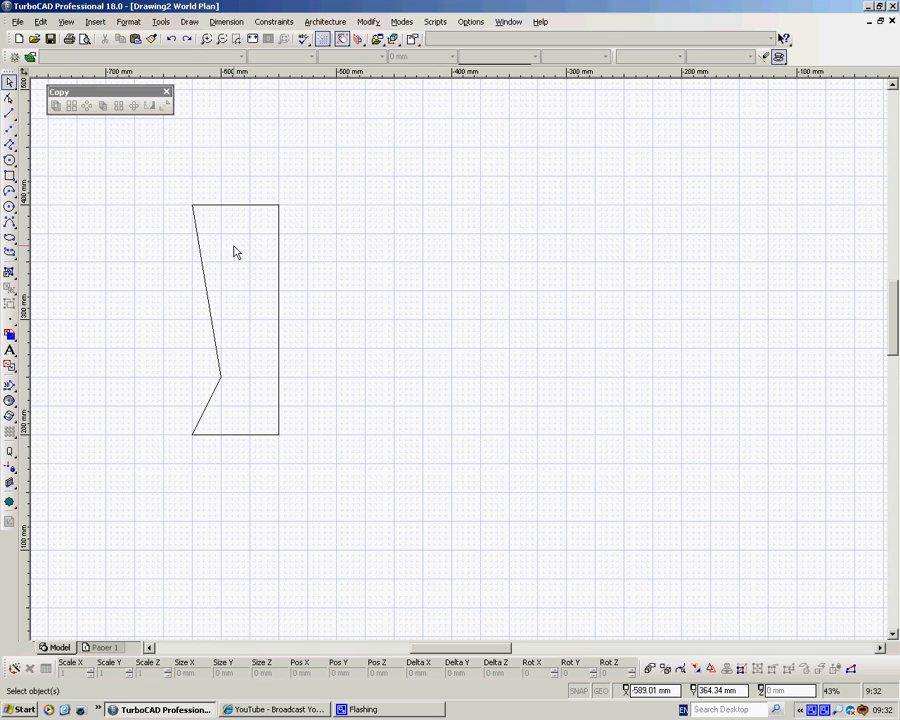
mouse_move(688, 268)
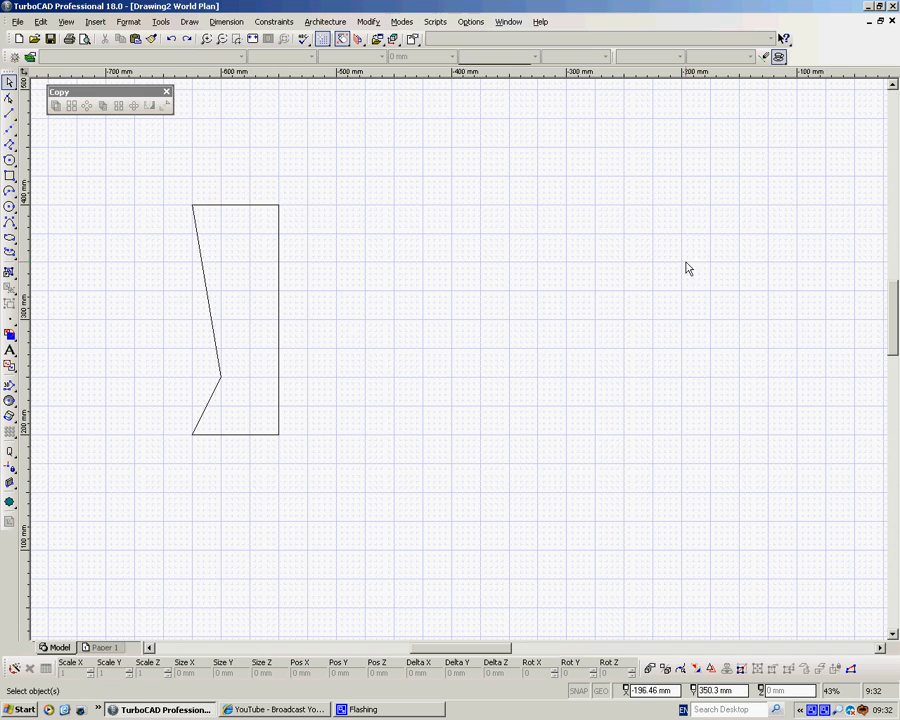
mouse_move(258, 218)
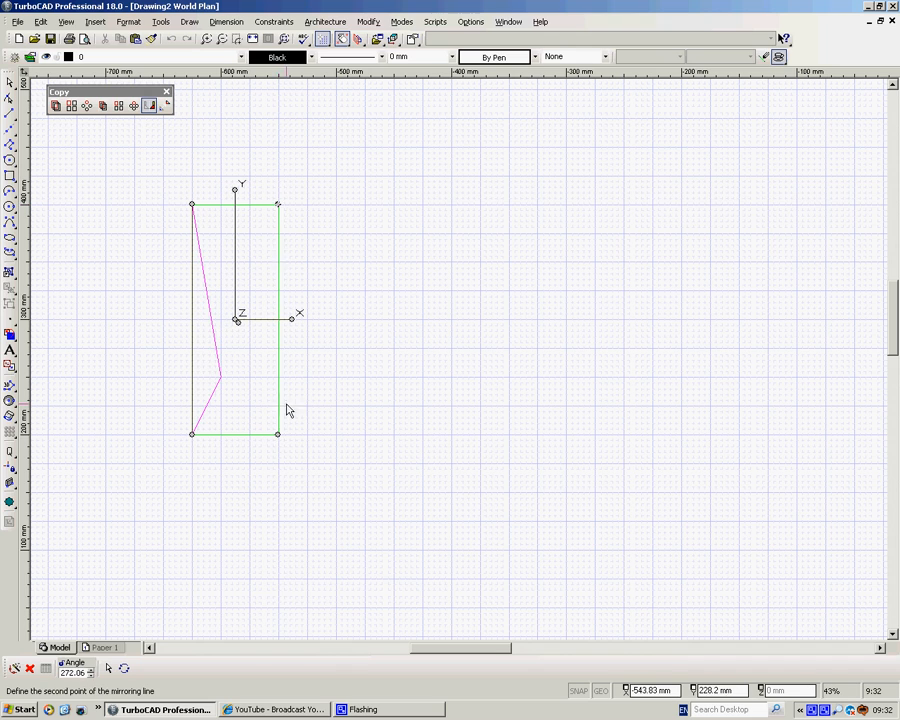
Mirror the outline about its straight right edge so both halves form one symmetric shape.
left_click(290, 410)
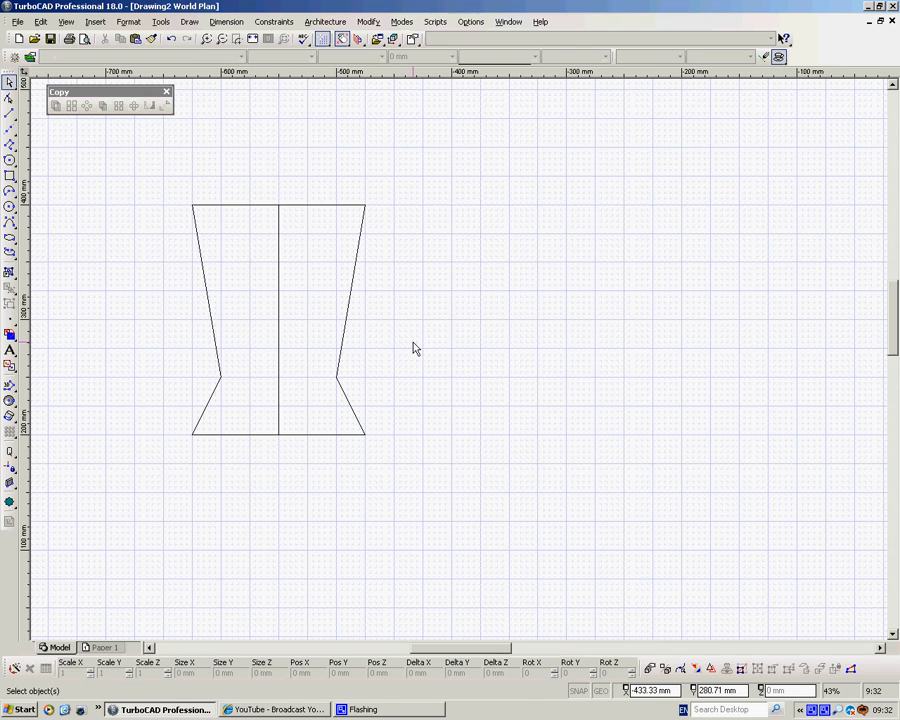
mouse_move(280, 280)
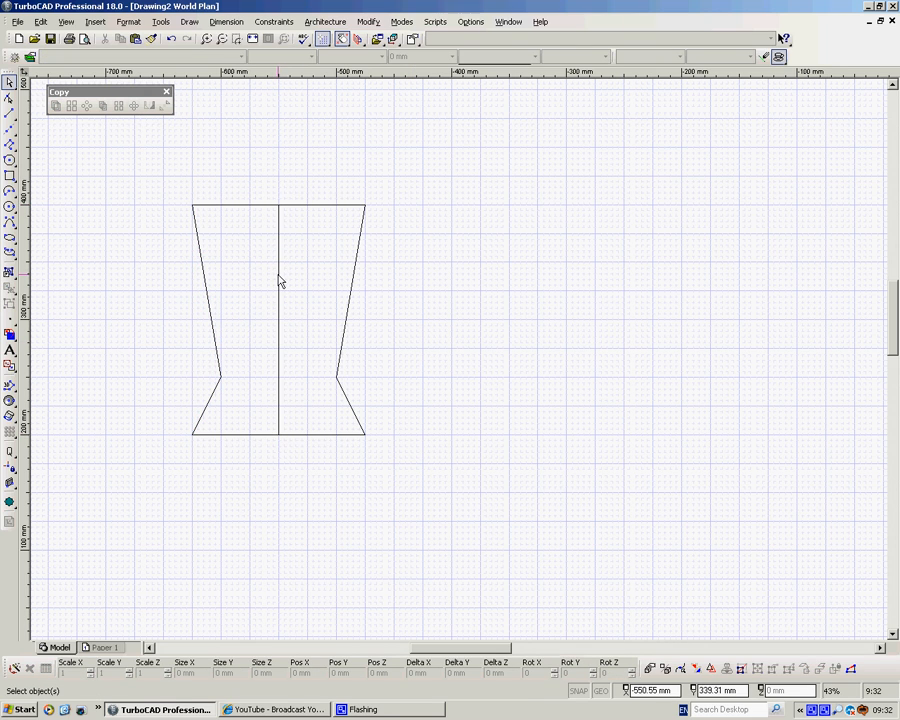
mouse_move(548, 304)
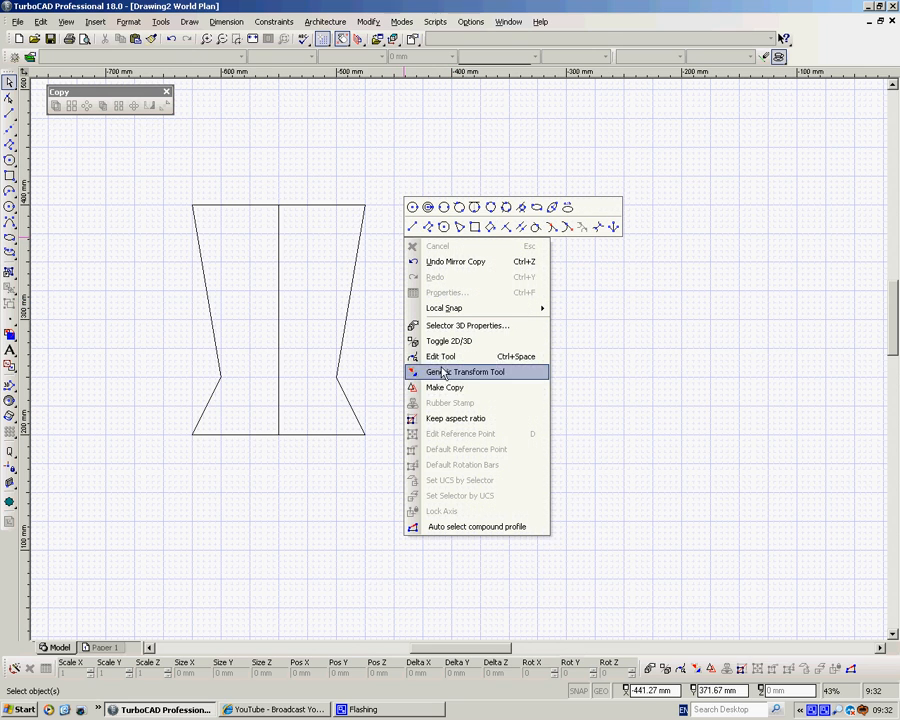
mouse_move(690, 616)
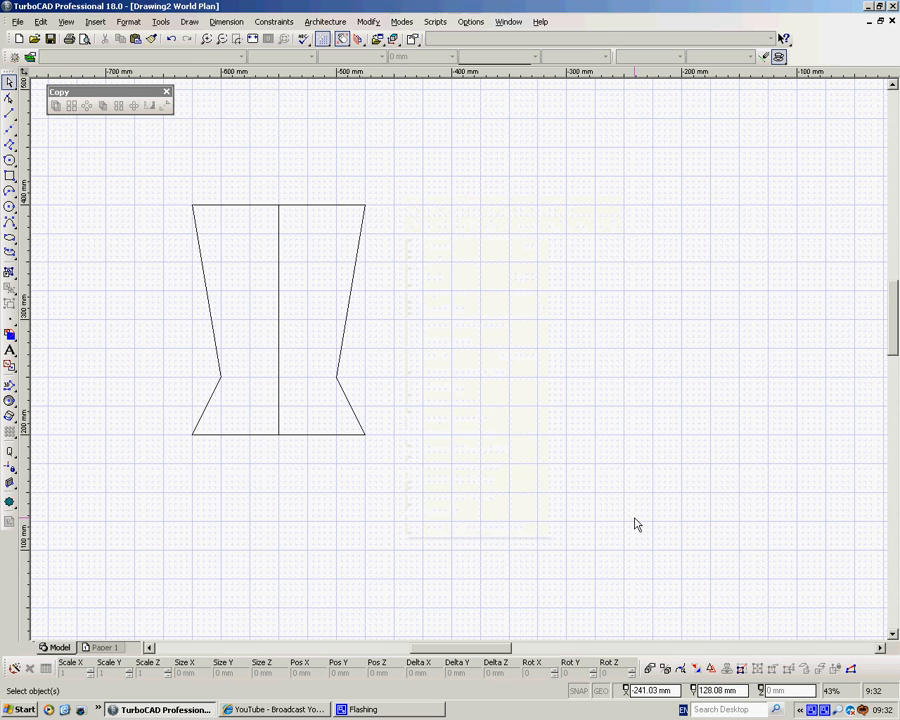
mouse_move(710, 668)
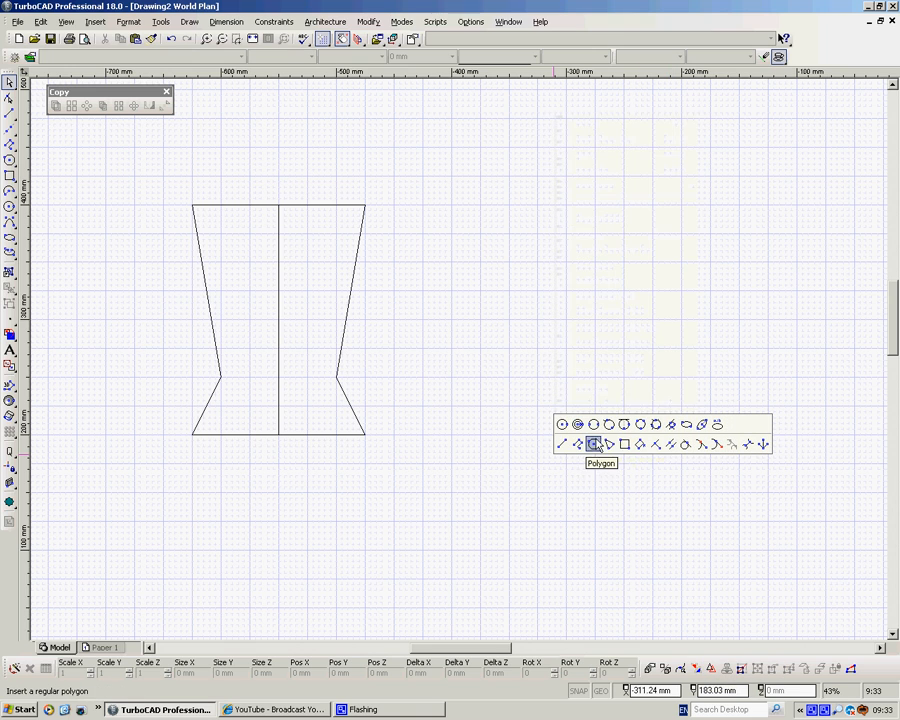
Place a new hexagon right of the symmetric shape with the Polygon tool and select it.
left_click(594, 444)
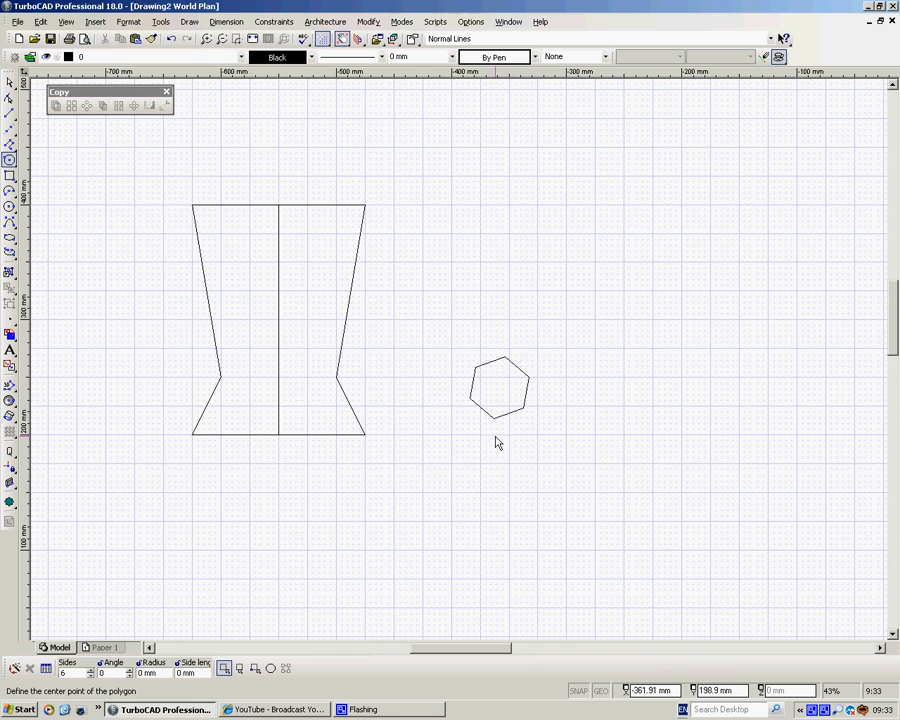
left_click(498, 388)
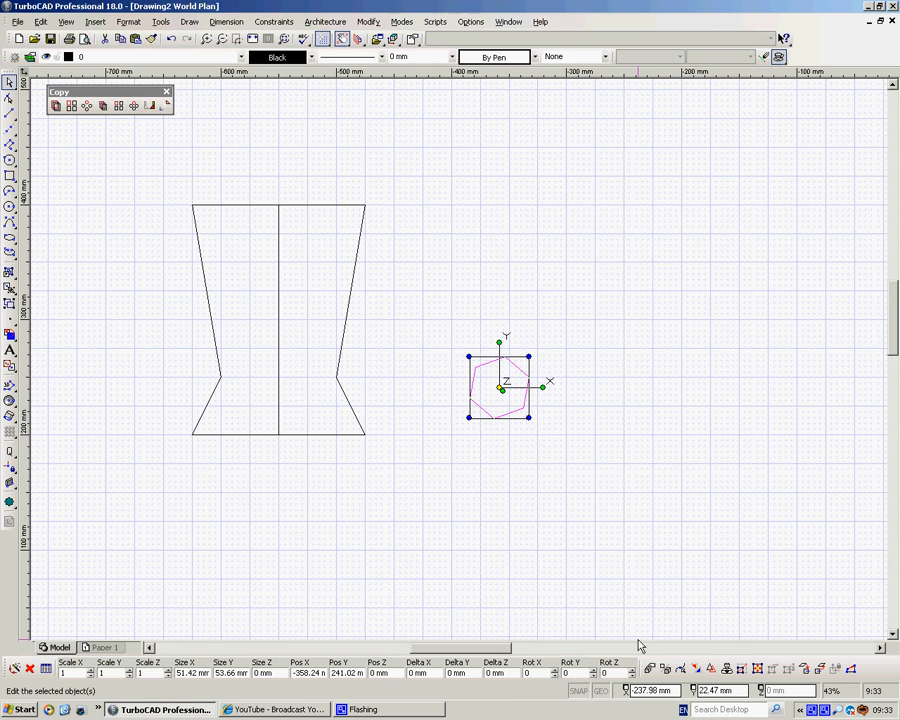
mouse_move(710, 668)
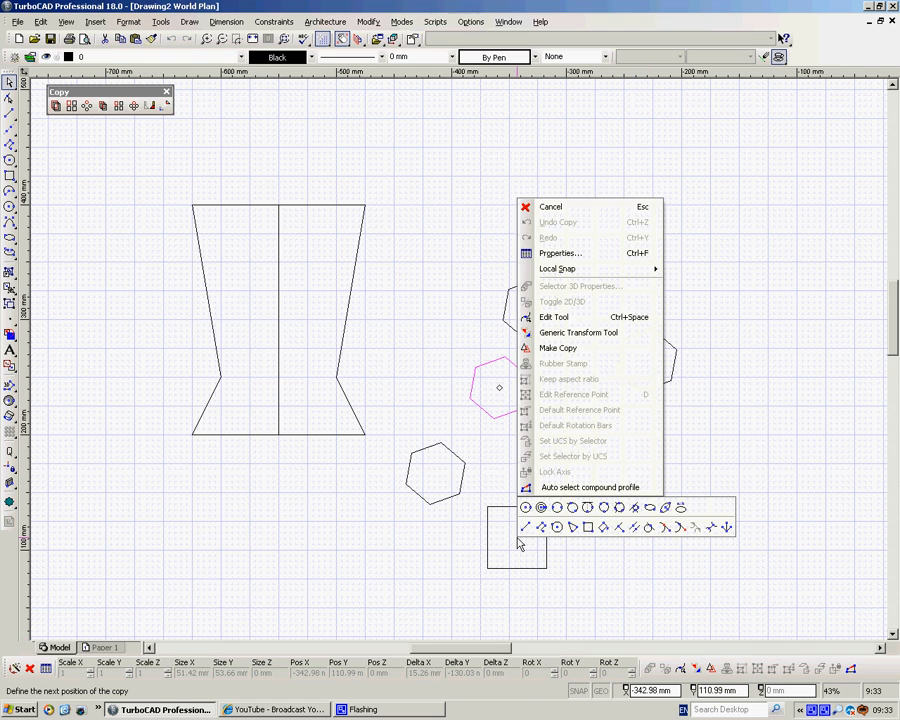
mouse_move(712, 354)
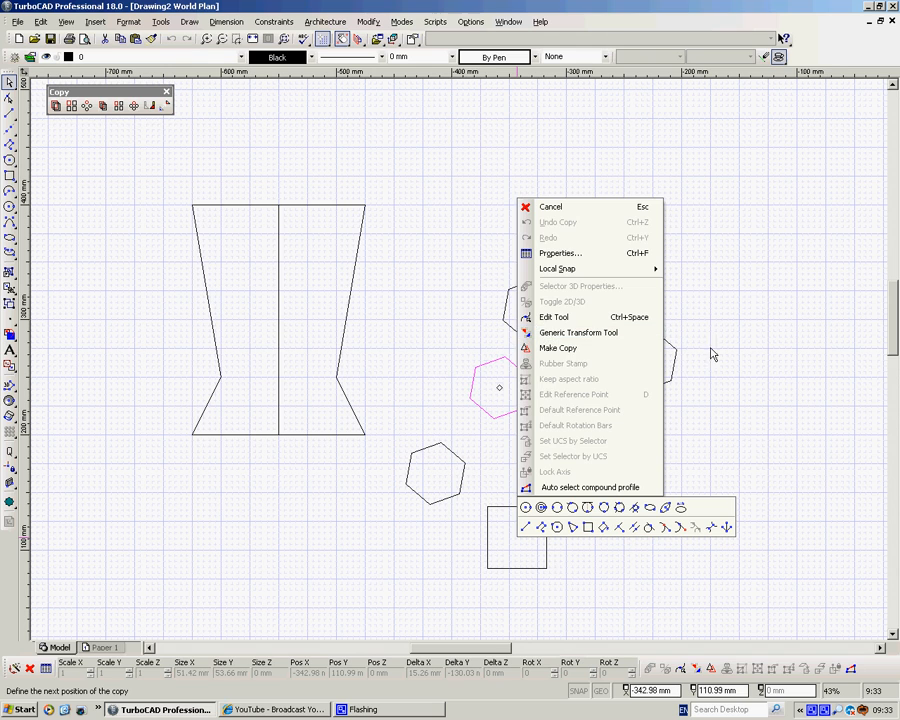